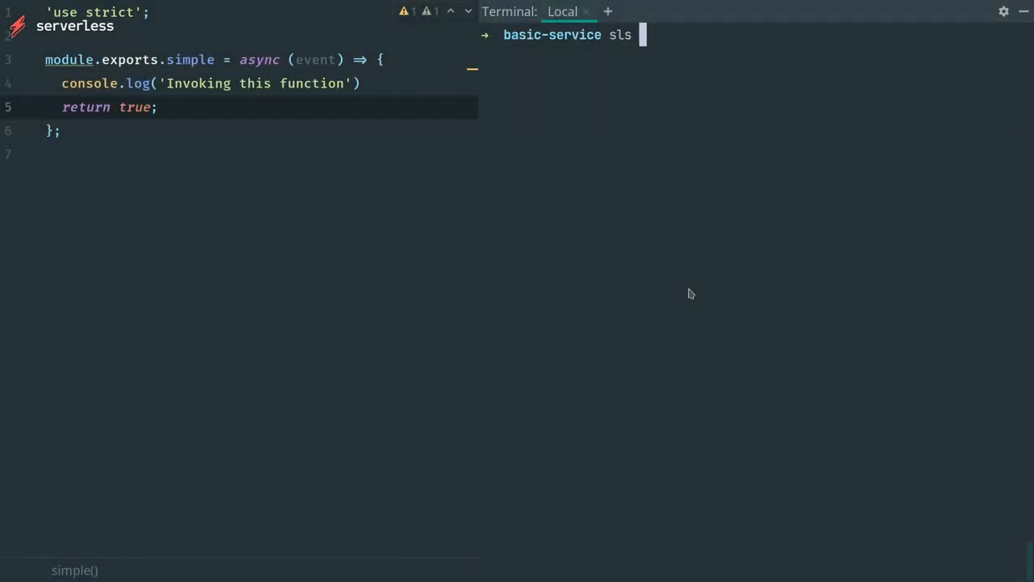
Step: Run 'sls invoke local -f simple' to invoke the simple function locally
{"action": "type", "text": "invoke local"}
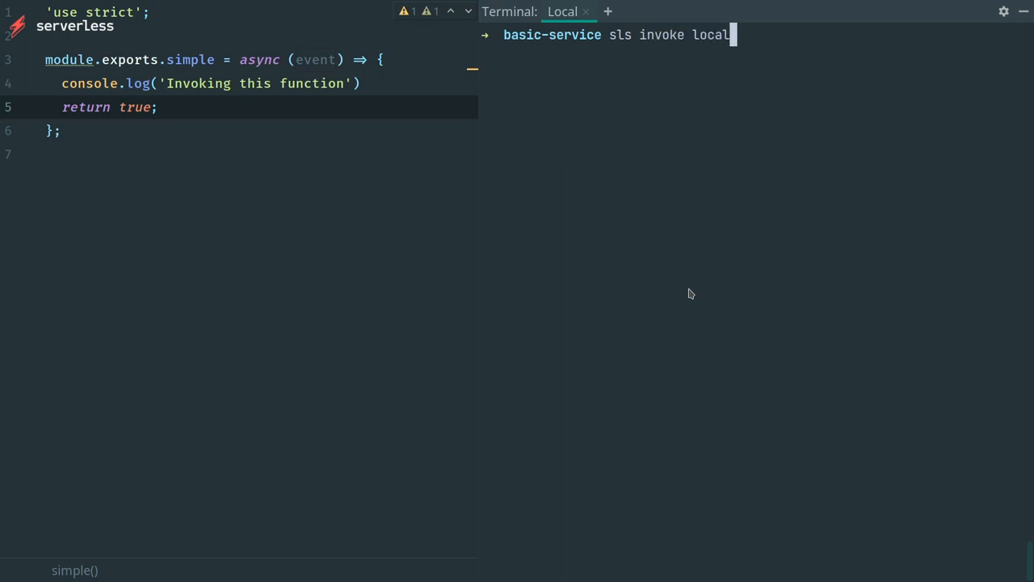
{"action": "type", "text": "-f sim"}
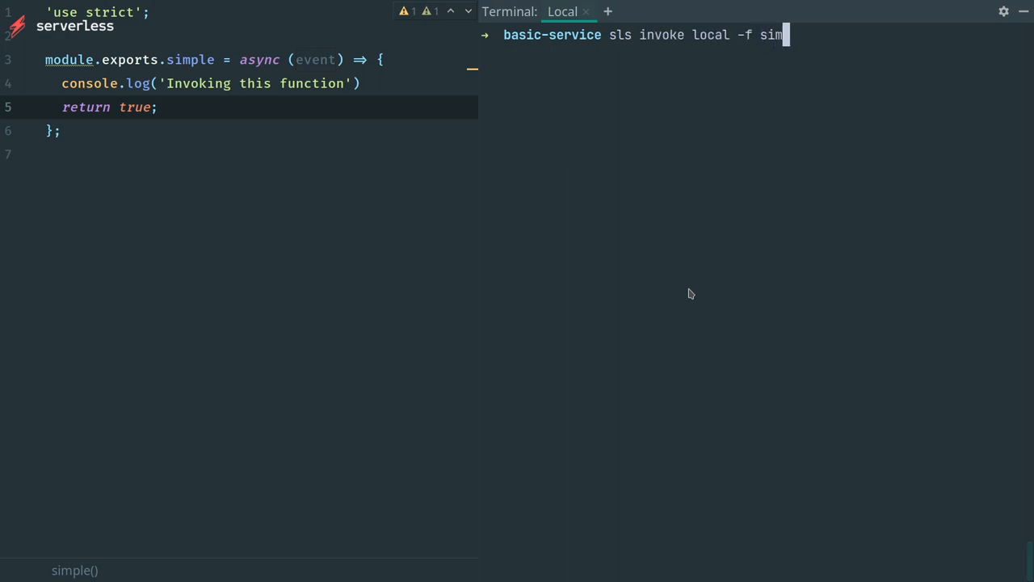
{"action": "type", "text": "ple"}
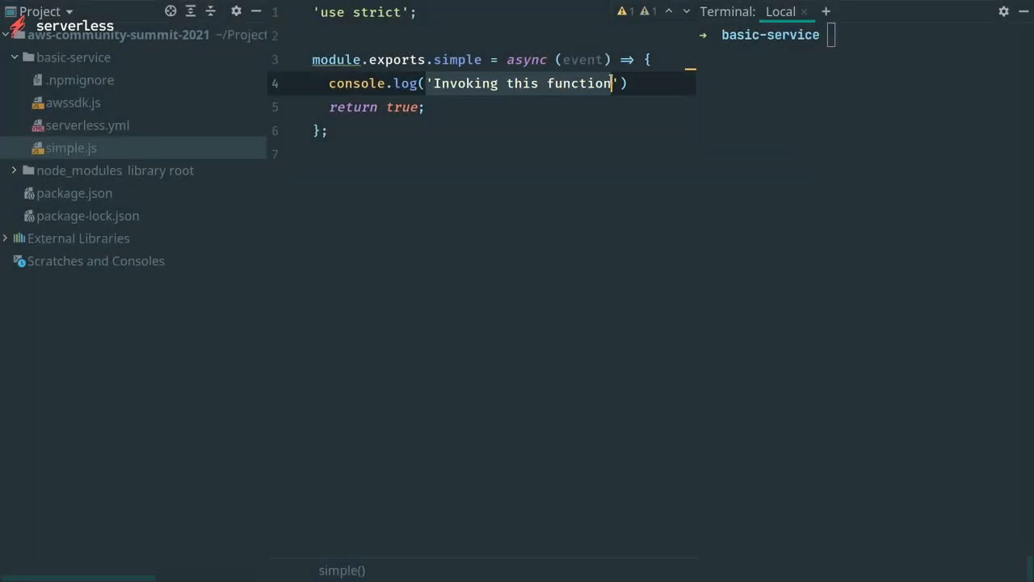
Step: Log the event in simple.js and fill data.json with {"key": "value"}, then return to simple.js
{"action": "type", "text": "event)"}
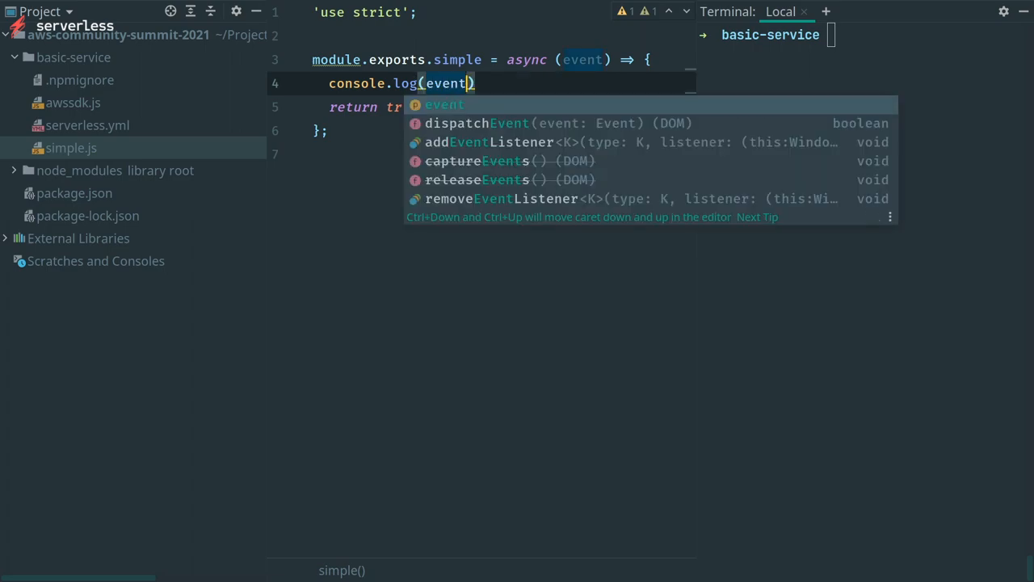
{"action": "mouse_move", "coordinate": [610, 78]}
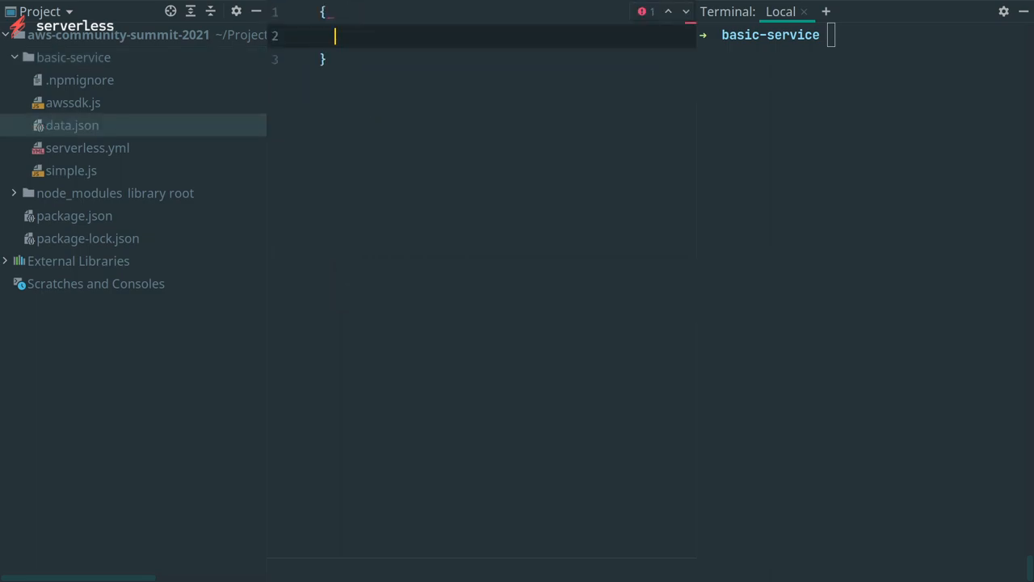
{"action": "type", "text": "\"key\""}
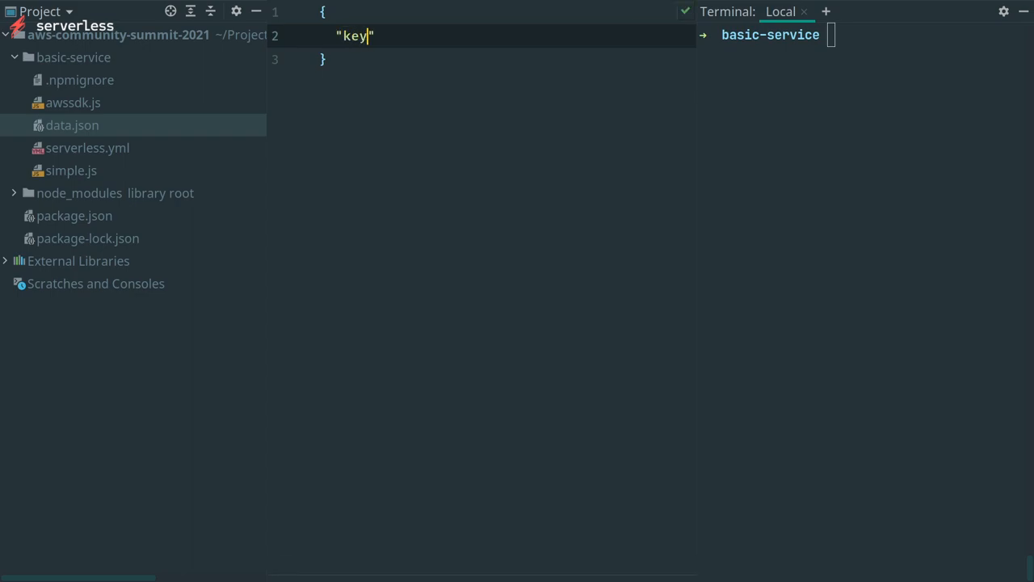
{"action": "type", "text": ": \""}
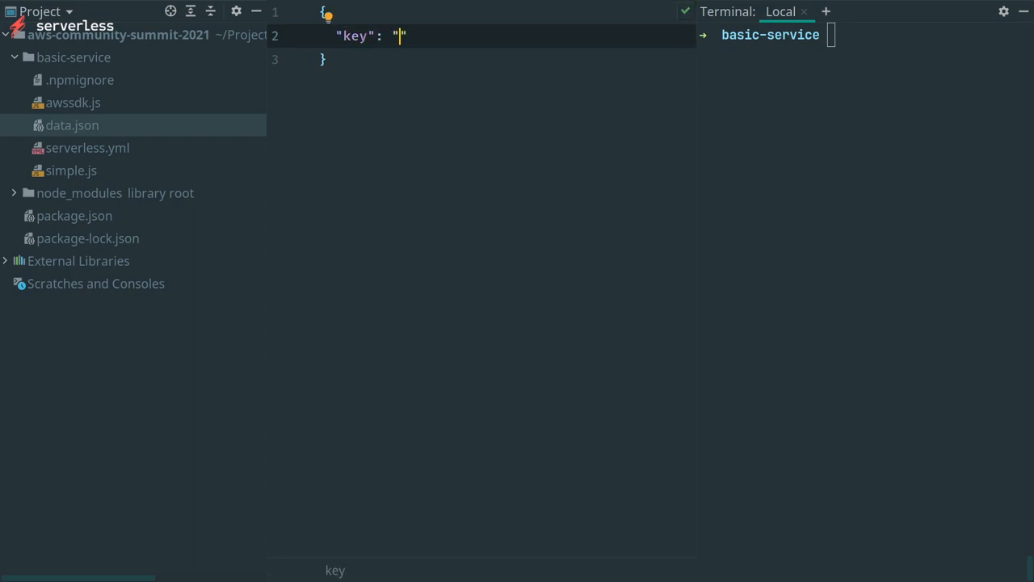
{"action": "type", "text": "value"}
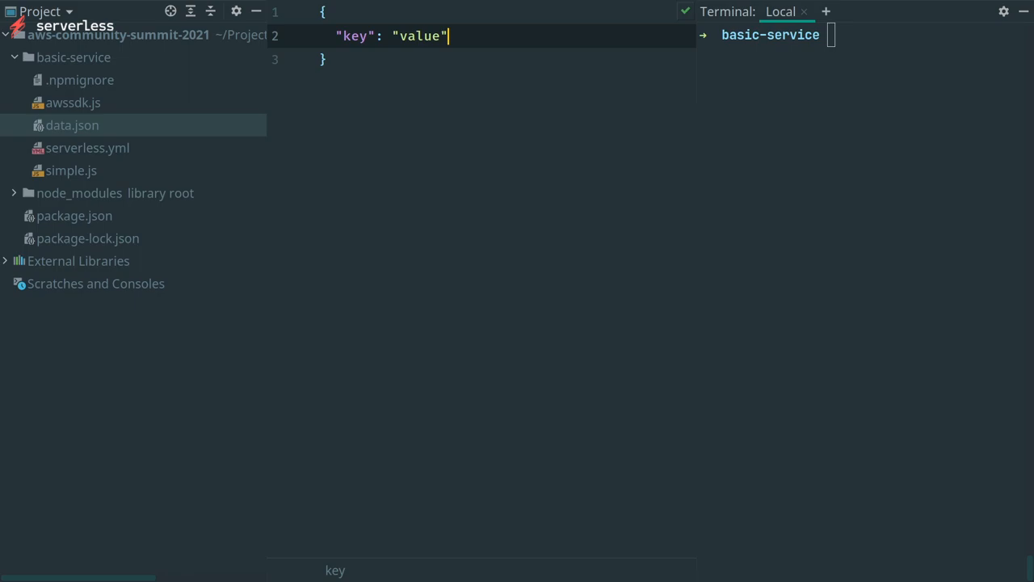
{"action": "left_click", "coordinate": [71, 169]}
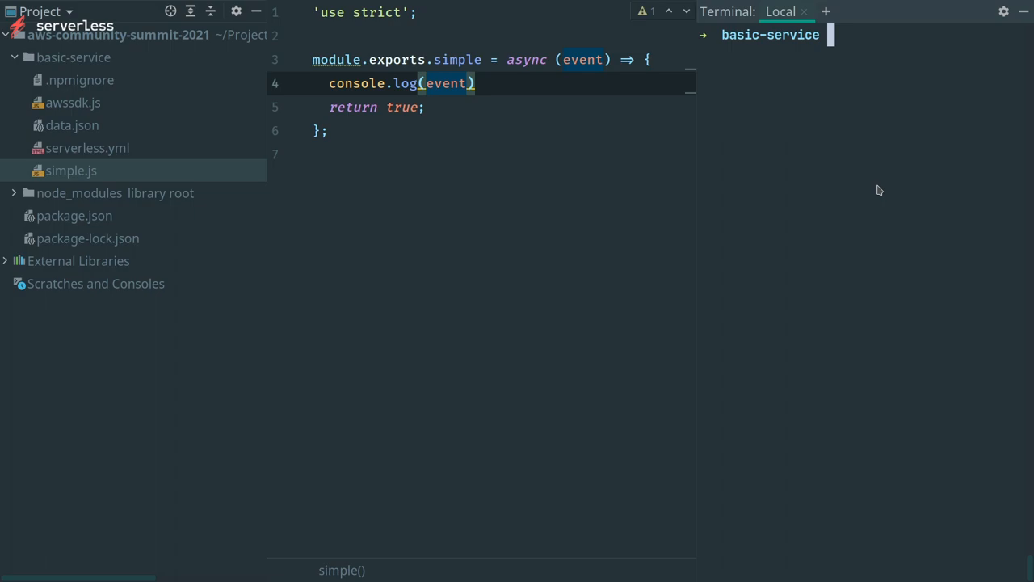
Step: Run 'sls invoke local -f simple -p data.json' to pass the data file as the event
{"action": "type", "text": "sls in"}
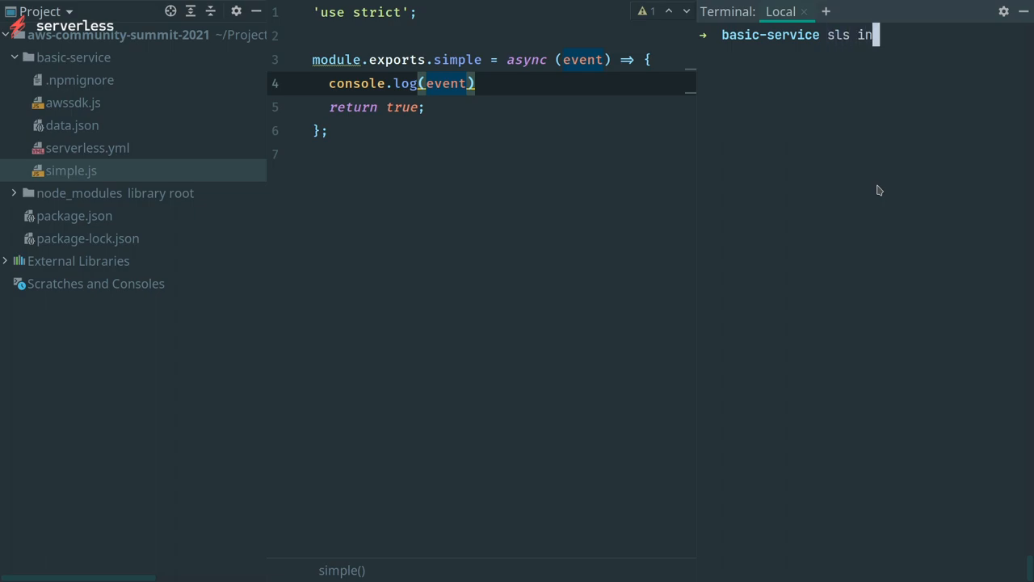
{"action": "type", "text": "voke local -f simple -p"}
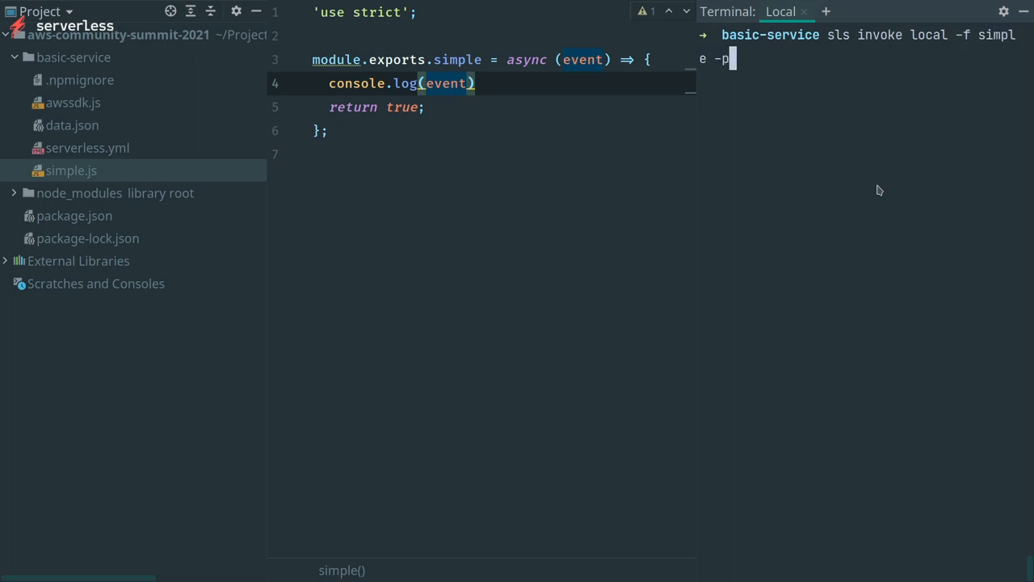
{"action": "type", "text": "data.js"}
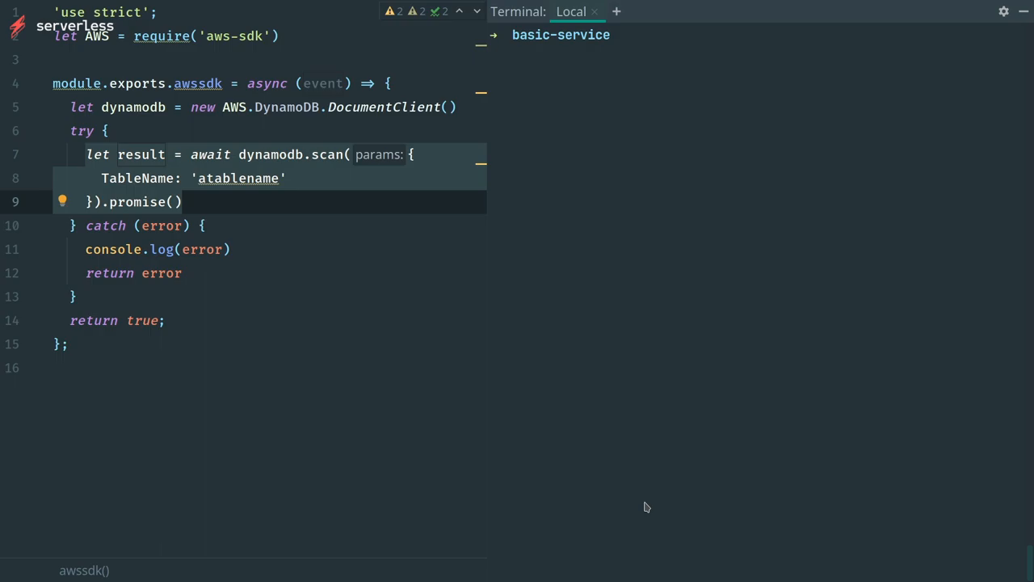
Step: Run 'sls invoke local -f awssdk' to invoke the DynamoDB-scanning function locally
{"action": "type", "text": "sls invoke local -f aw"}
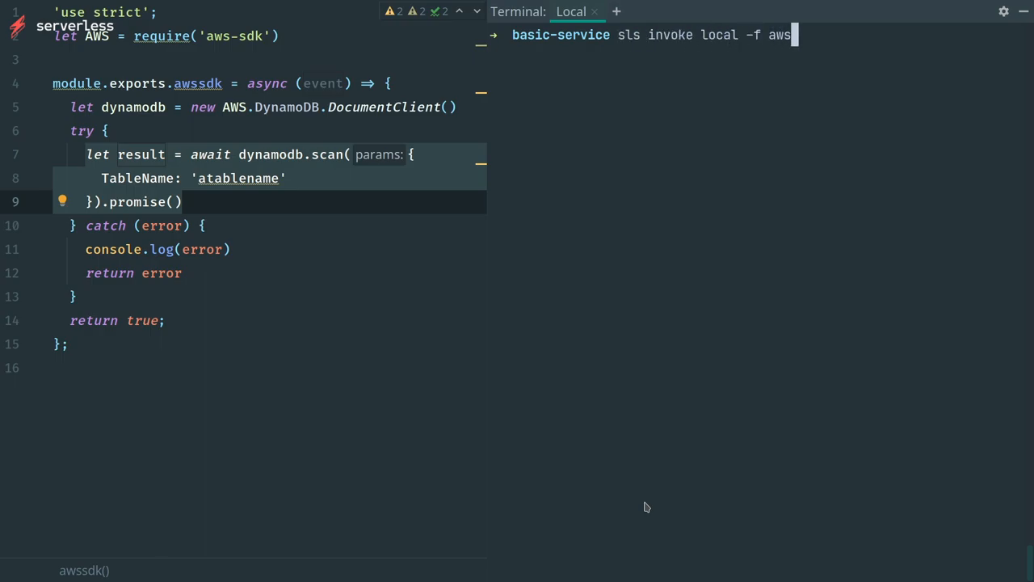
{"action": "type", "text": "sdk"}
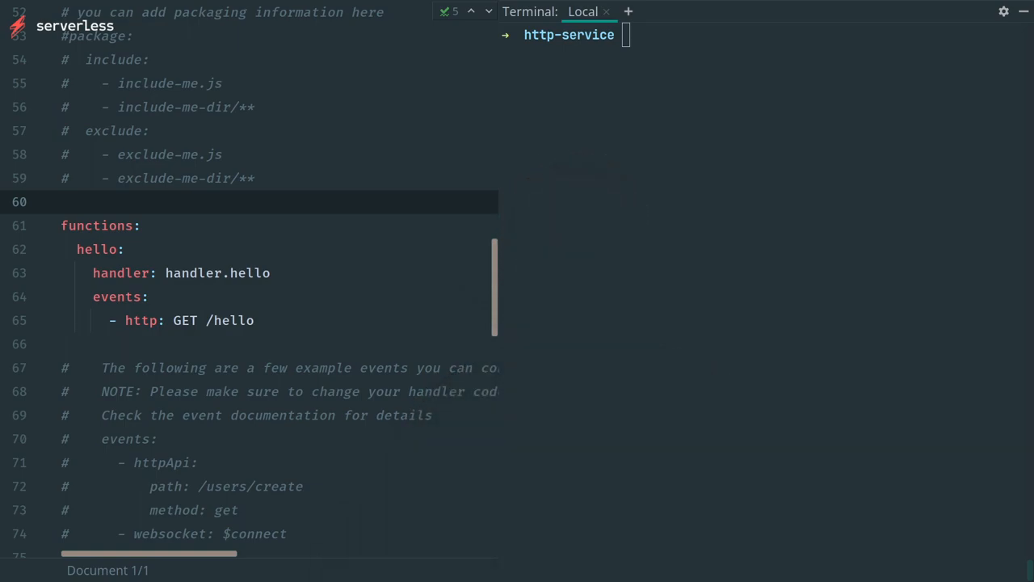
Step: Begin an sls command in the http-service project's terminal
{"action": "type", "text": "sl"}
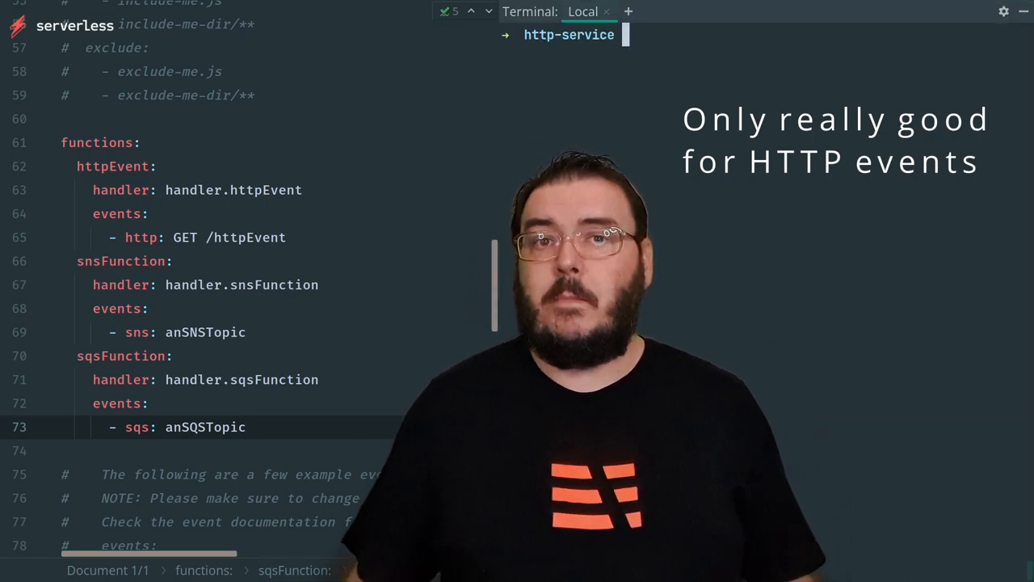
Step: Start the http-service locally with 'sls offline'
{"action": "type", "text": "sls offline"}
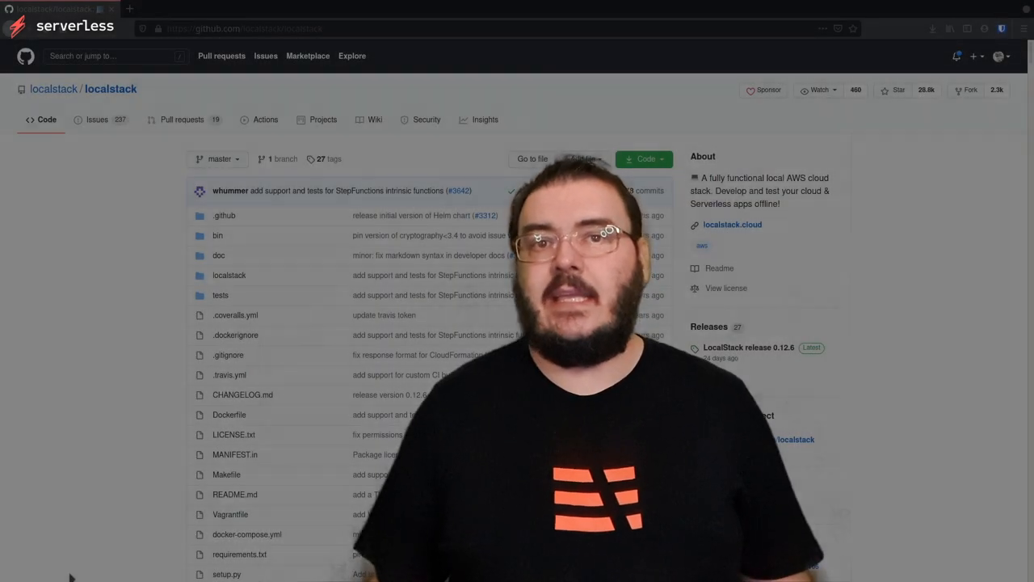
Step: Scroll through the localstack GitHub repository readme
{"action": "scroll", "scroll_direction": "down", "scroll_amount": 3}
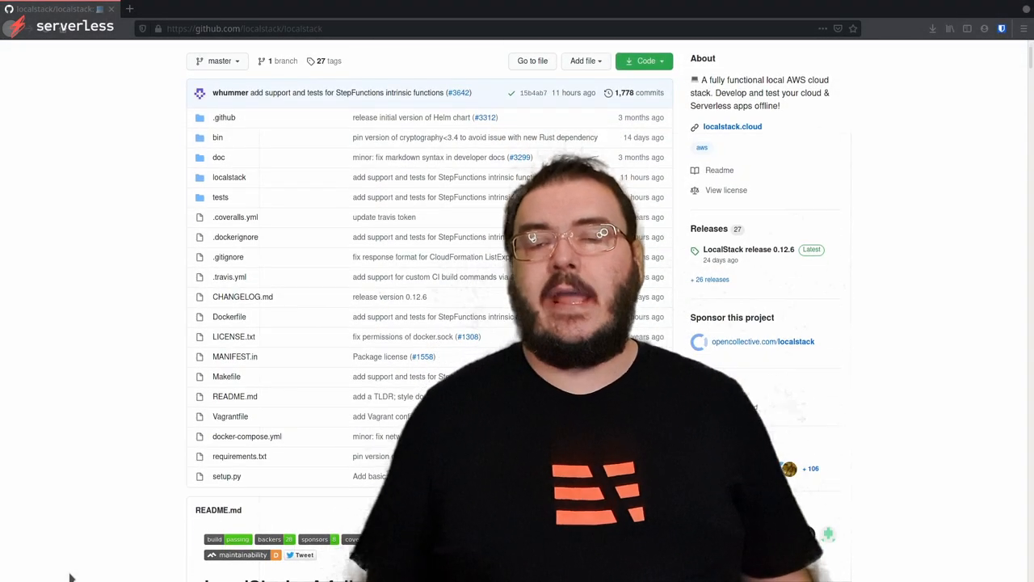
{"action": "scroll", "scroll_direction": "down", "scroll_amount": 3}
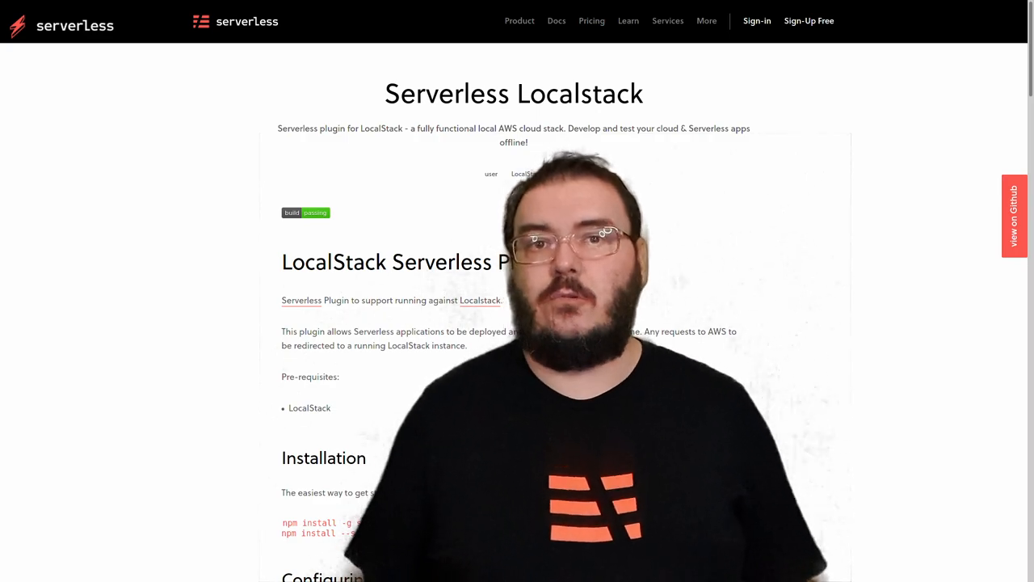
{"action": "scroll", "scroll_direction": "down", "scroll_amount": 3}
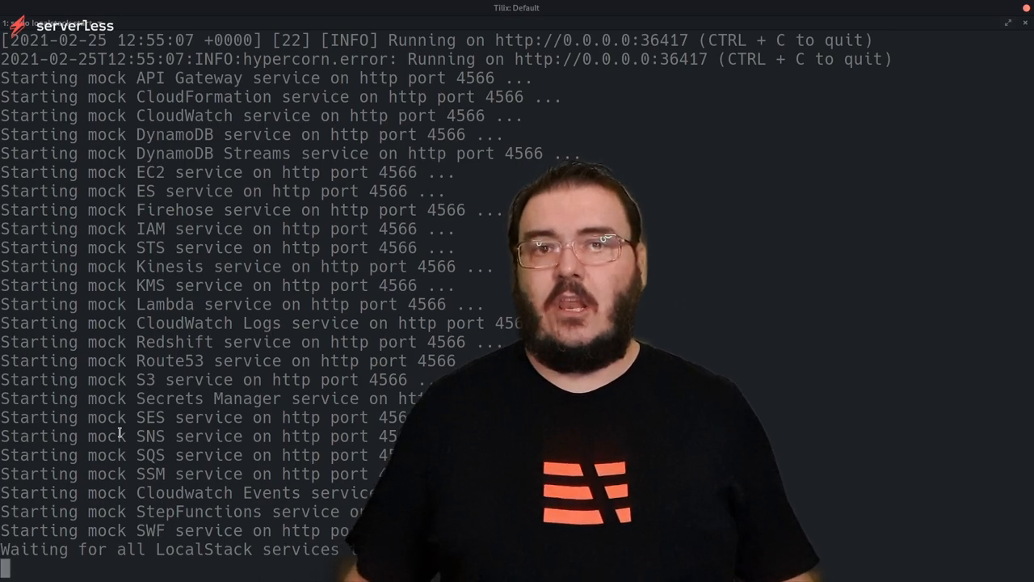
Step: Scroll through LocalStack's startup log of mock AWS services on port 4566
{"action": "scroll", "scroll_direction": "down", "scroll_amount": 3}
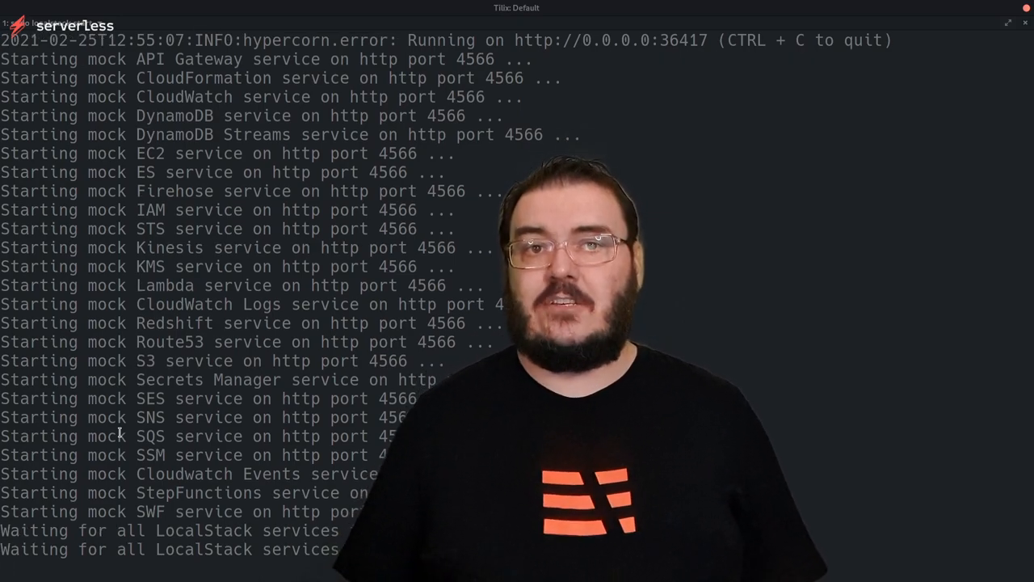
{"action": "scroll", "scroll_direction": "down", "scroll_amount": 3}
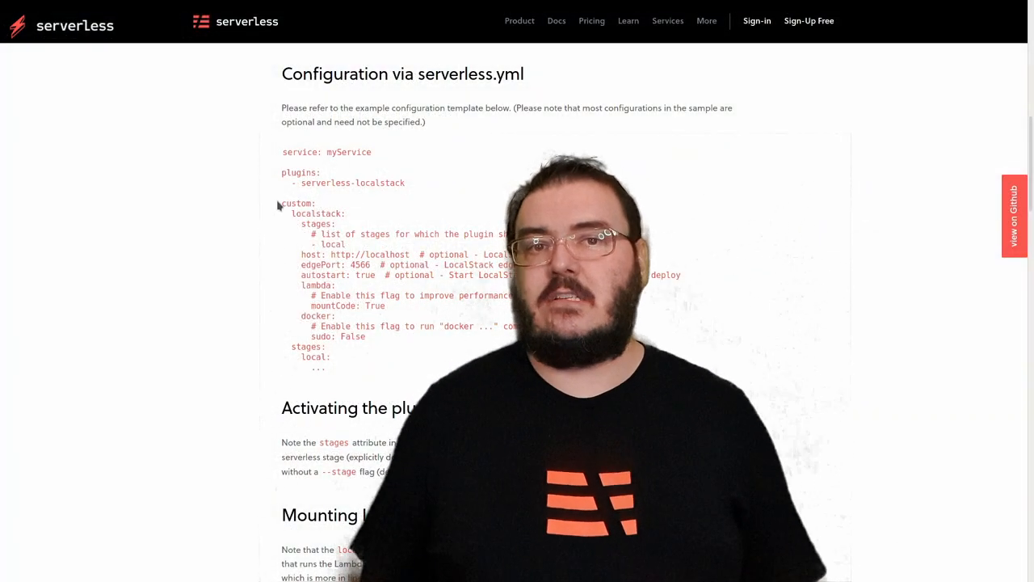
Step: Highlight the custom localstack block in the plugin's example serverless.yml
{"action": "left_click_drag", "start_coordinate": [281, 203], "coordinate": [365, 346]}
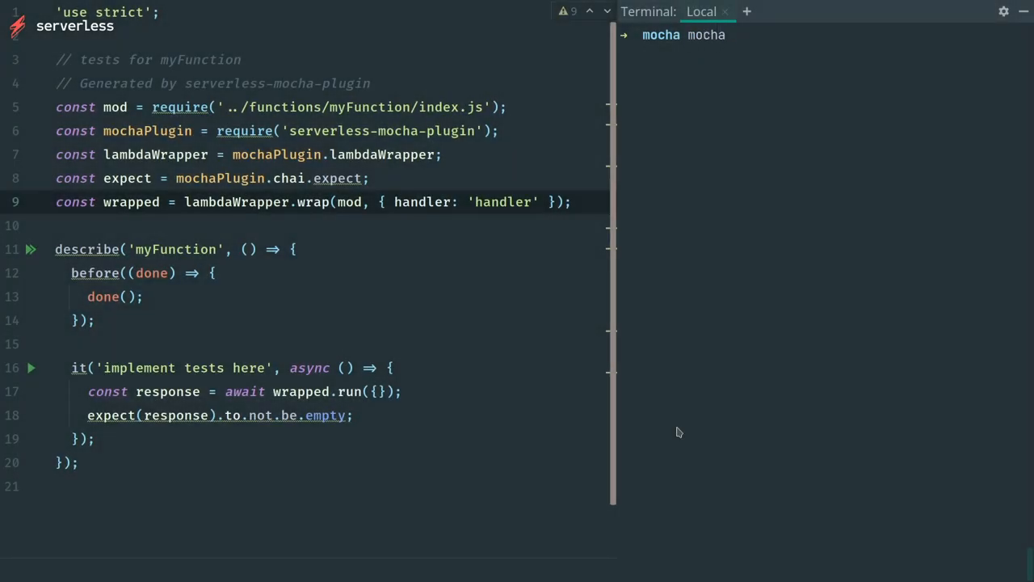
Step: Run mocha on test/myFunction.js in the terminal
{"action": "type", "text": "test/myFunction.js"}
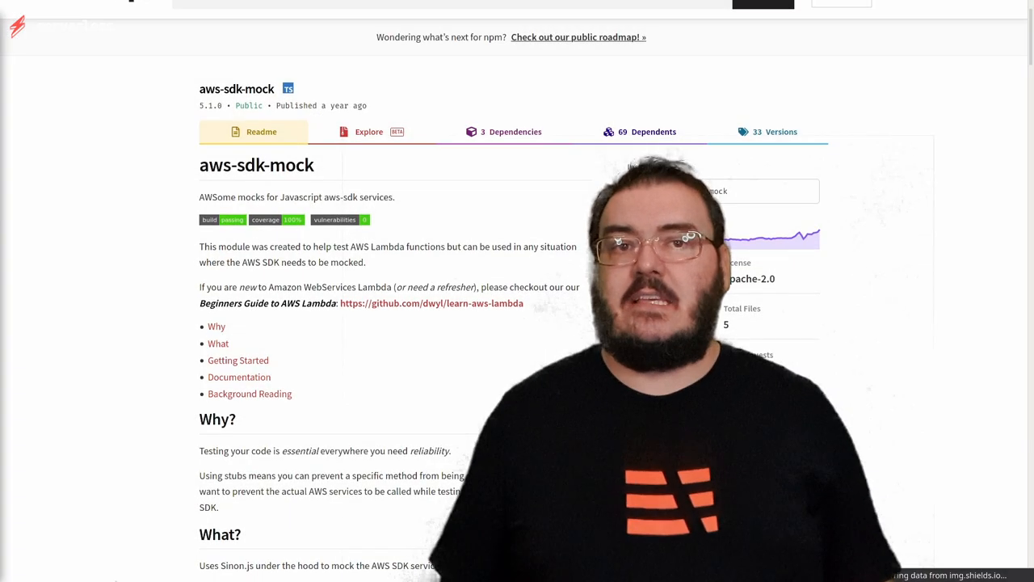
Step: Scroll the aws-sdk-mock npm page down to the 'How? (Usage)' DynamoDB putItem mock example
{"action": "scroll", "scroll_direction": "down", "scroll_amount": 3}
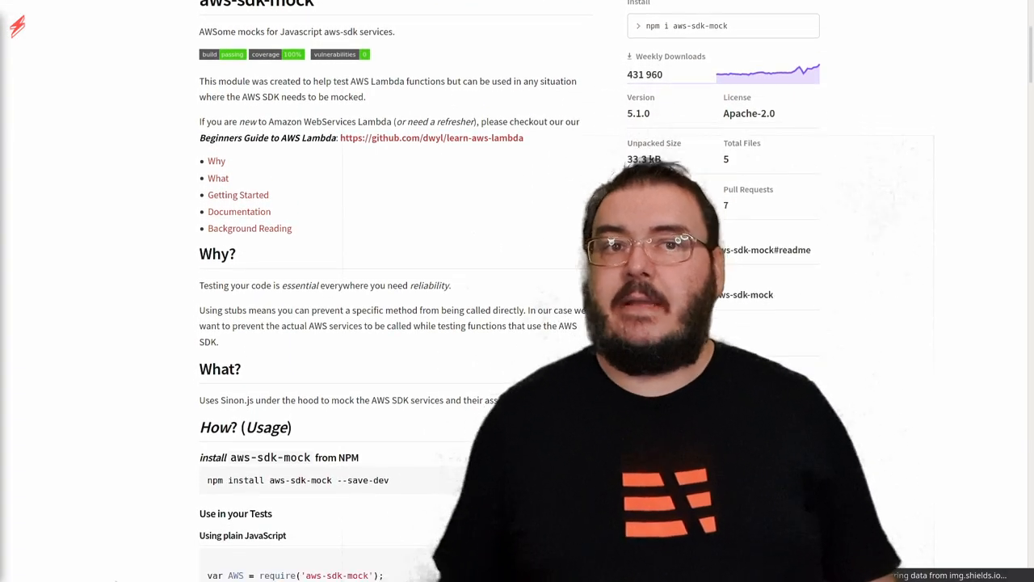
{"action": "scroll", "scroll_direction": "down", "scroll_amount": 3}
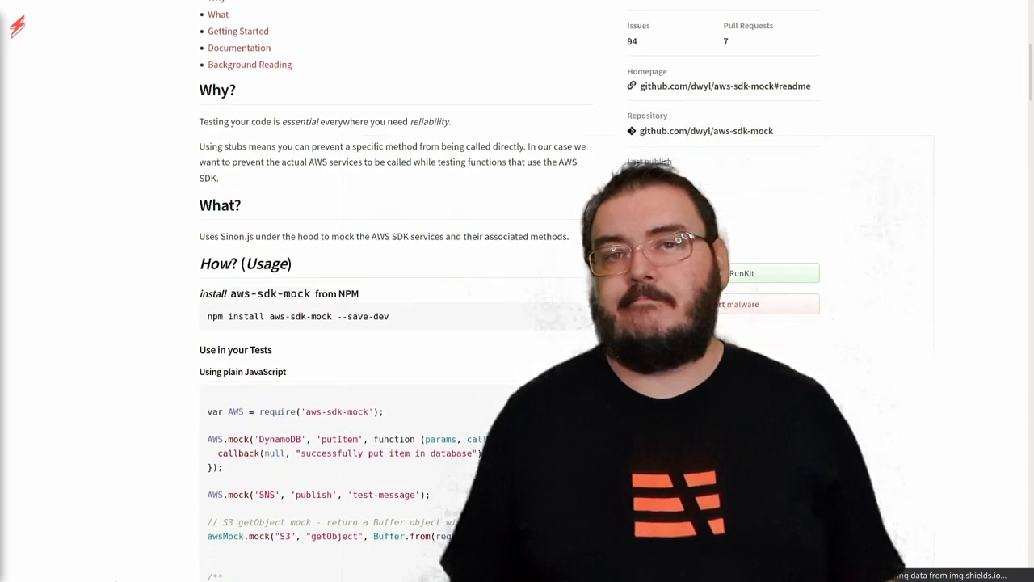
{"action": "scroll", "scroll_direction": "down", "scroll_amount": 3}
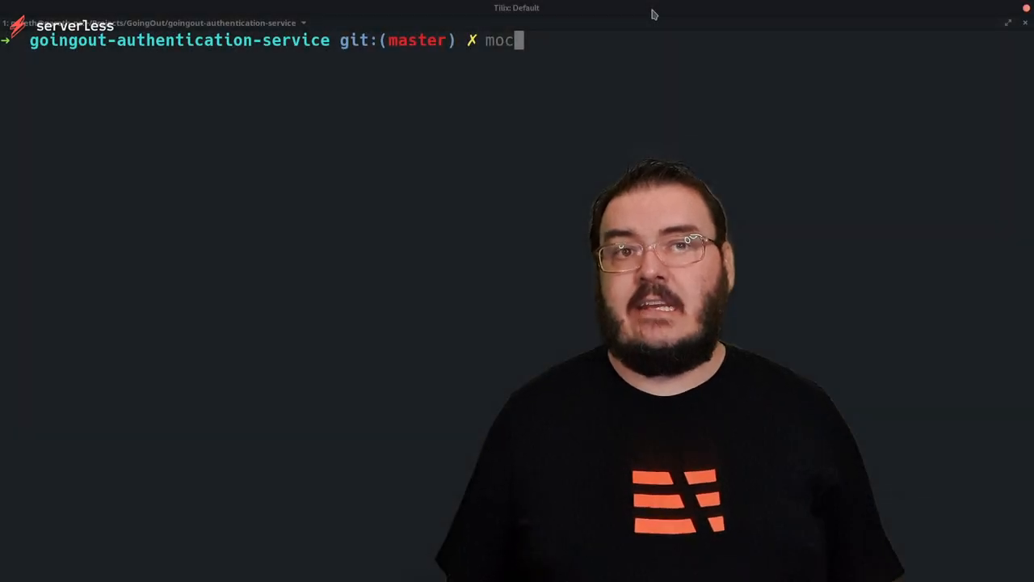
{"action": "type", "text": "ha test"}
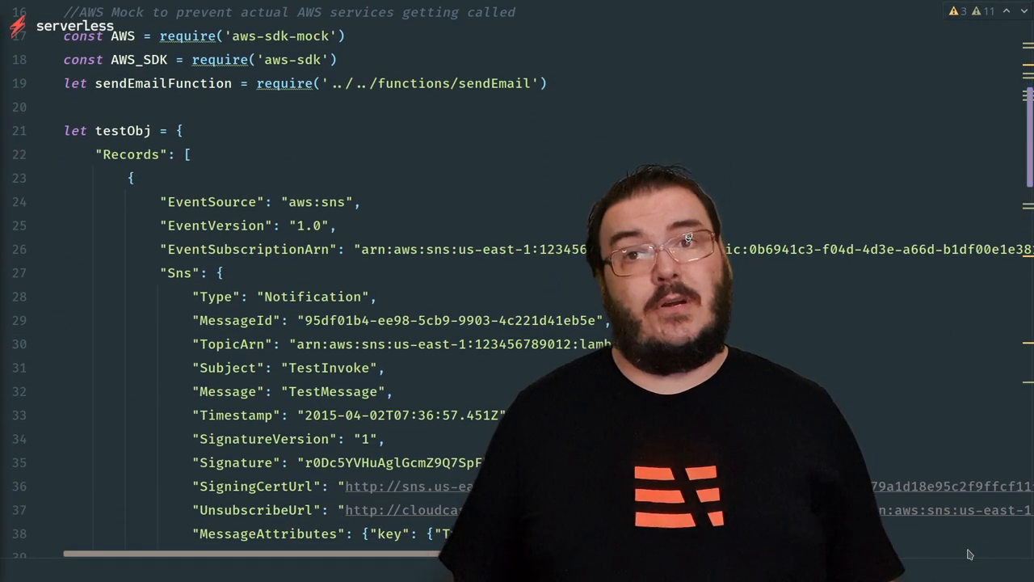
{"action": "scroll", "scroll_direction": "down", "scroll_amount": 3}
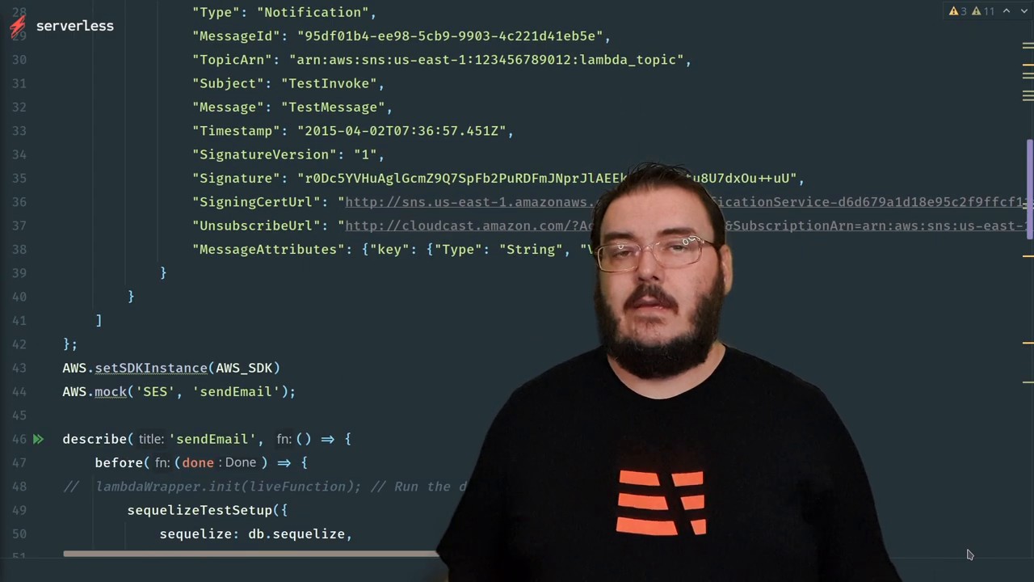
{"action": "scroll", "scroll_direction": "down", "scroll_amount": 3}
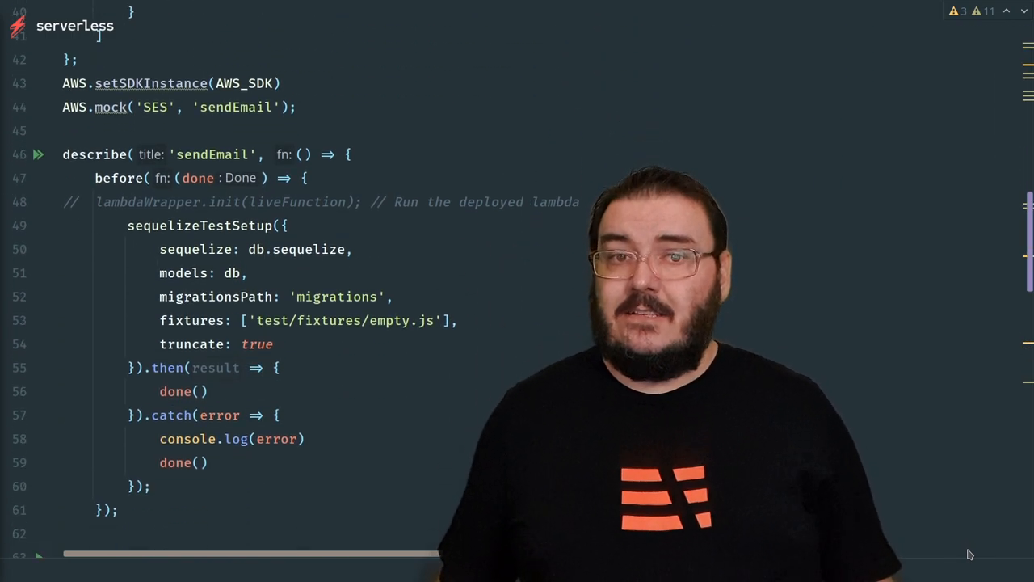
{"action": "scroll", "scroll_direction": "down", "scroll_amount": 3}
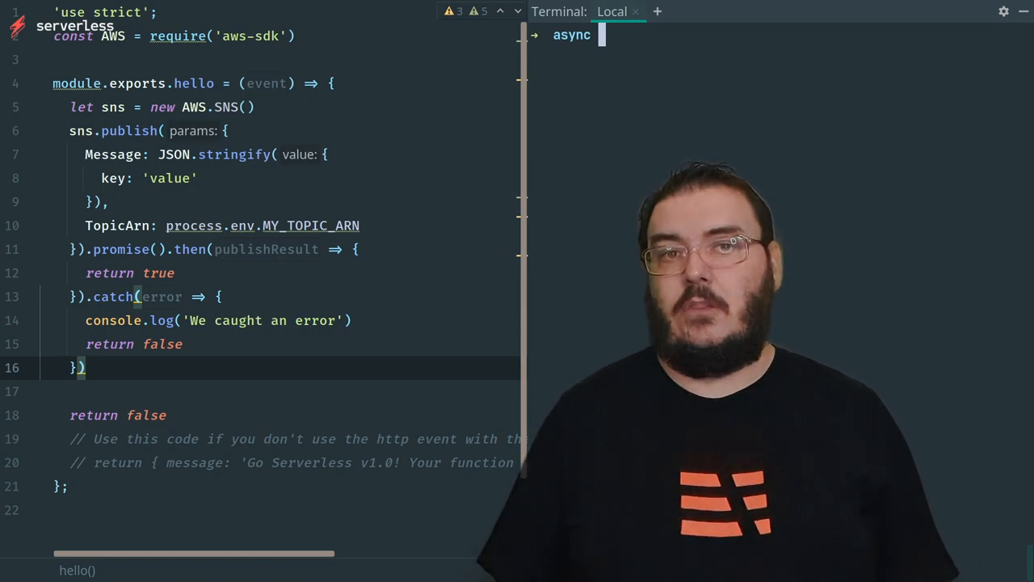
Step: Run 'sls invoke local -f hello' so it prints 'We caught an error'
{"action": "type", "text": "sls invoke local -f he"}
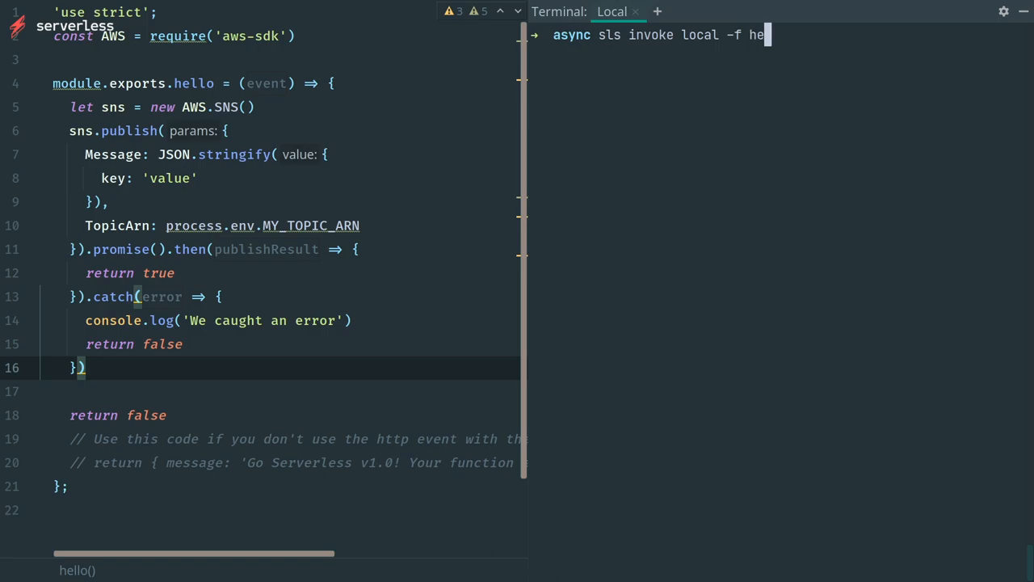
{"action": "type", "text": "llo"}
{"action": "type", "text": "sls invoke"}
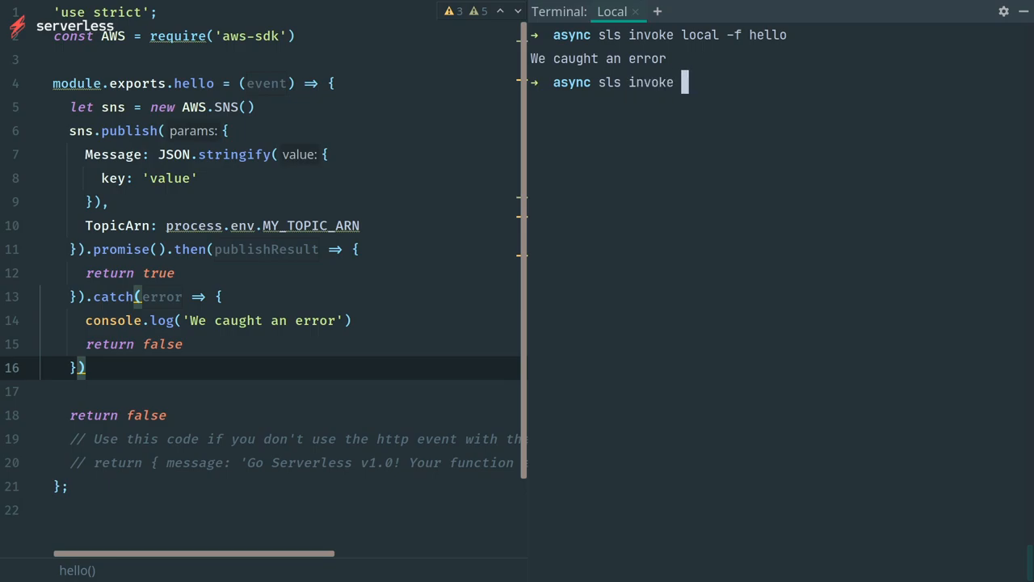
{"action": "type", "text": "-f hello"}
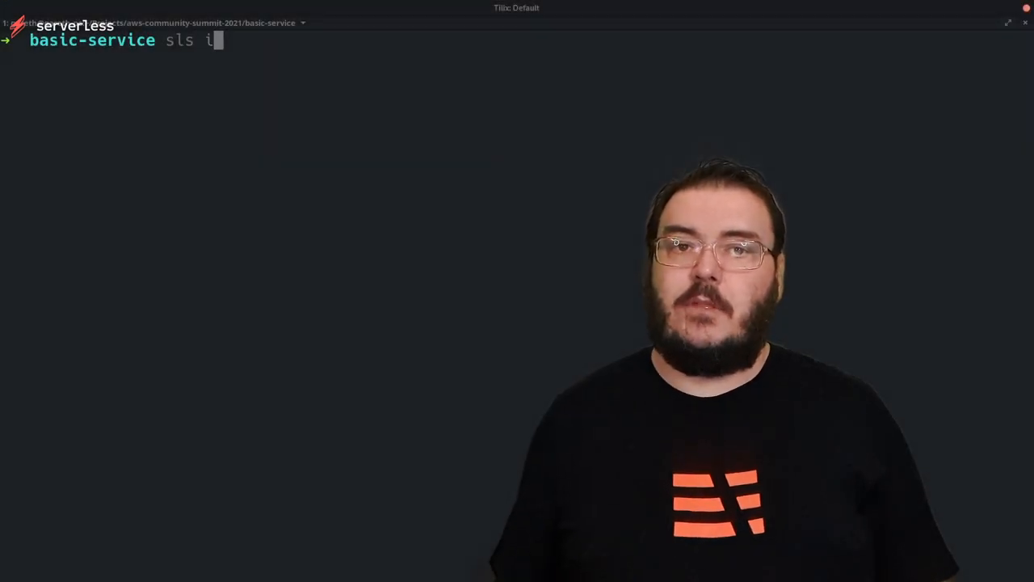
Step: Run 'sls invoke -f awssdk' against the deployed basic-service function
{"action": "type", "text": "nvoke -f"}
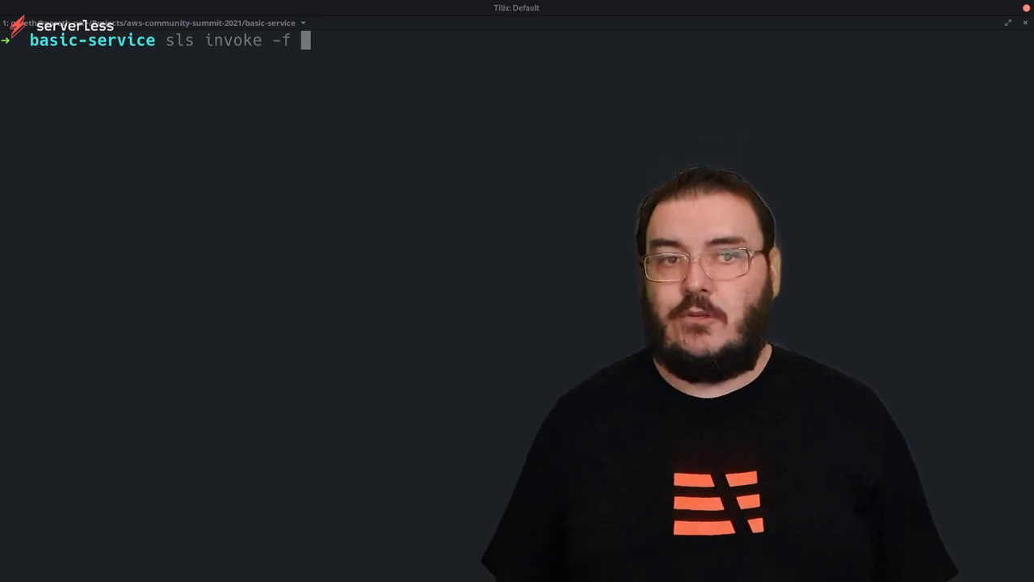
{"action": "type", "text": "awssdk"}
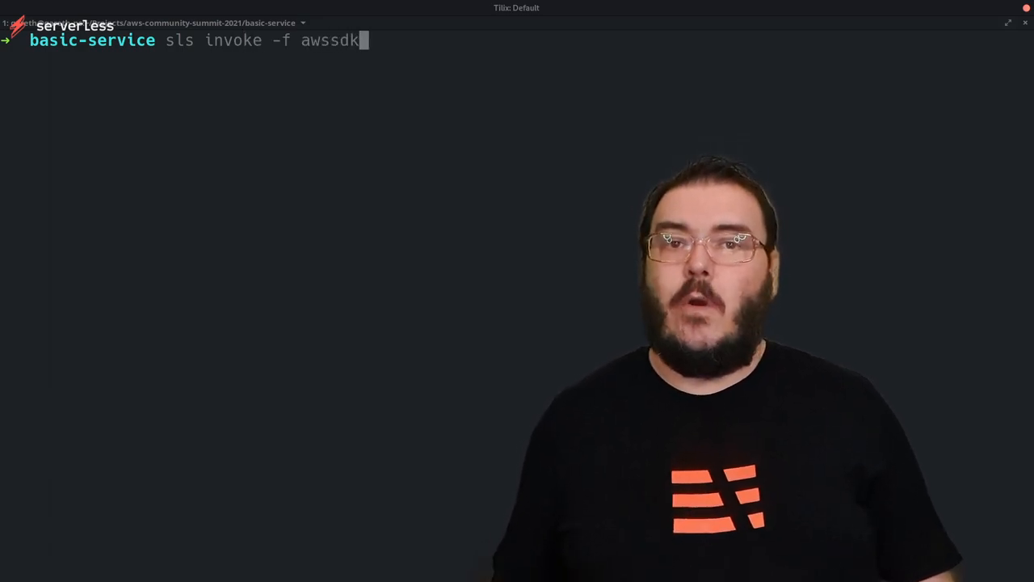
{"action": "key", "text": "Return"}
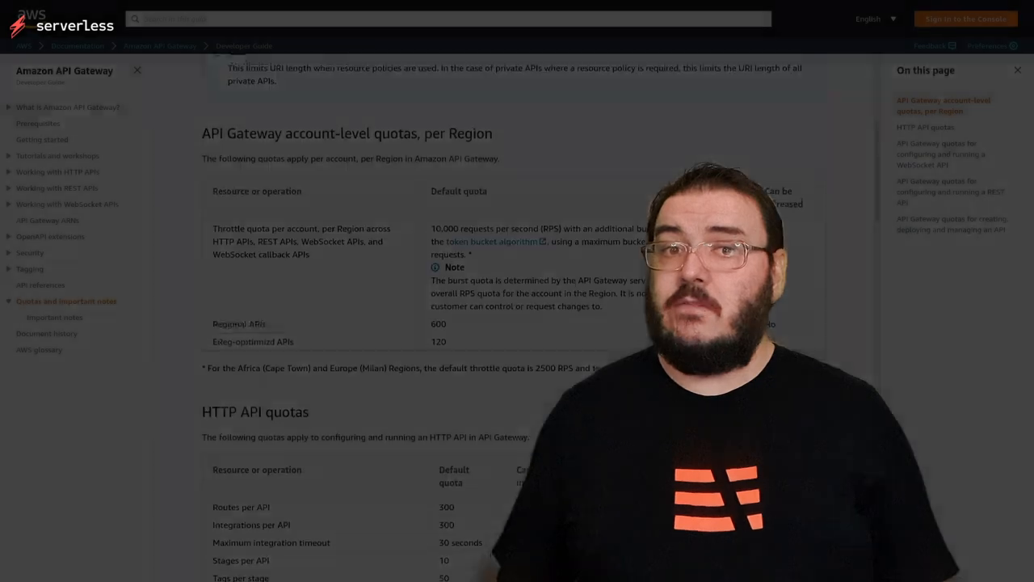
{"action": "scroll", "scroll_direction": "down", "scroll_amount": 3}
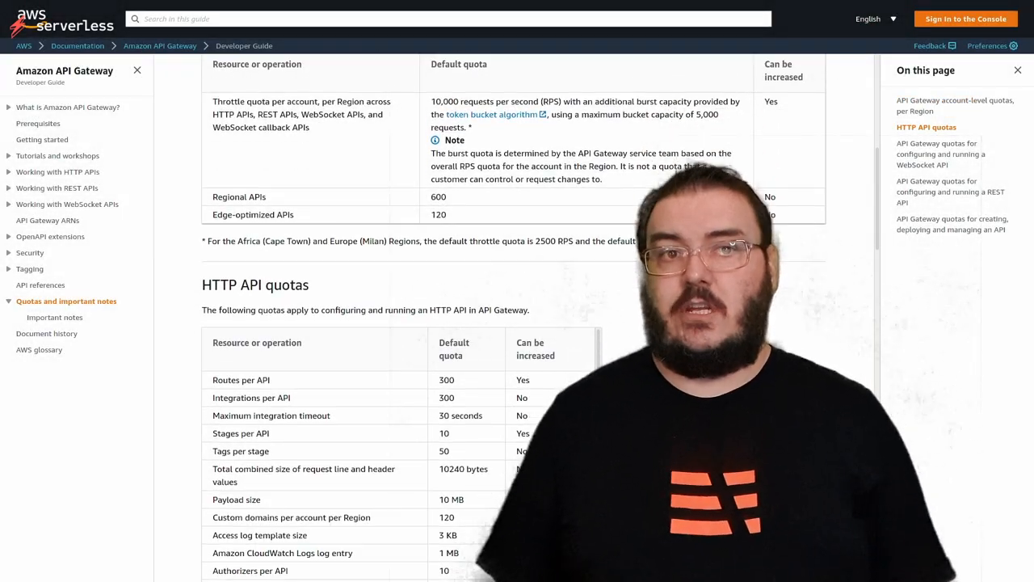
{"action": "scroll", "scroll_direction": "down", "scroll_amount": 3}
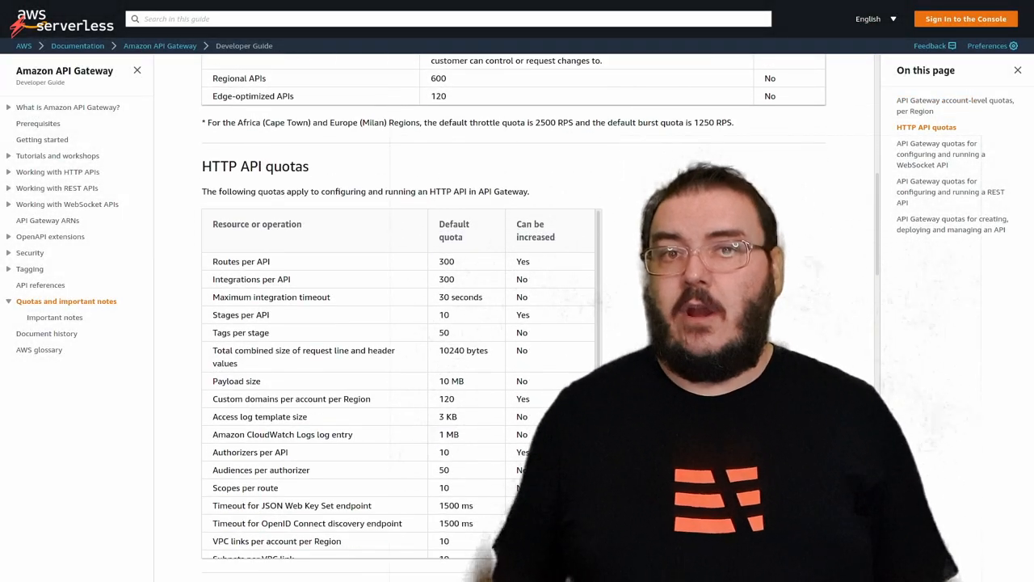
{"action": "scroll", "scroll_direction": "down", "scroll_amount": 3}
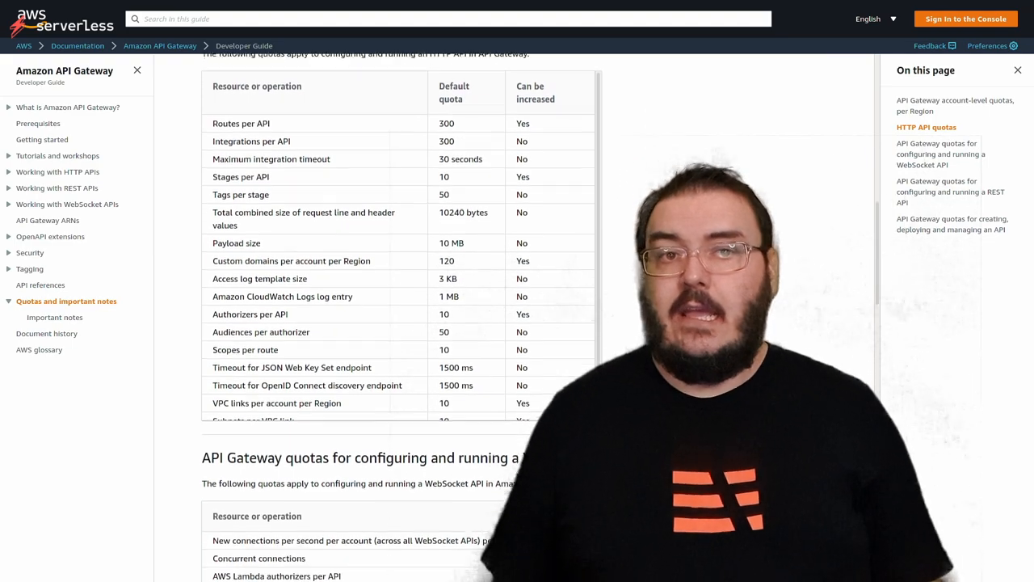
{"action": "scroll", "scroll_direction": "down", "scroll_amount": 3}
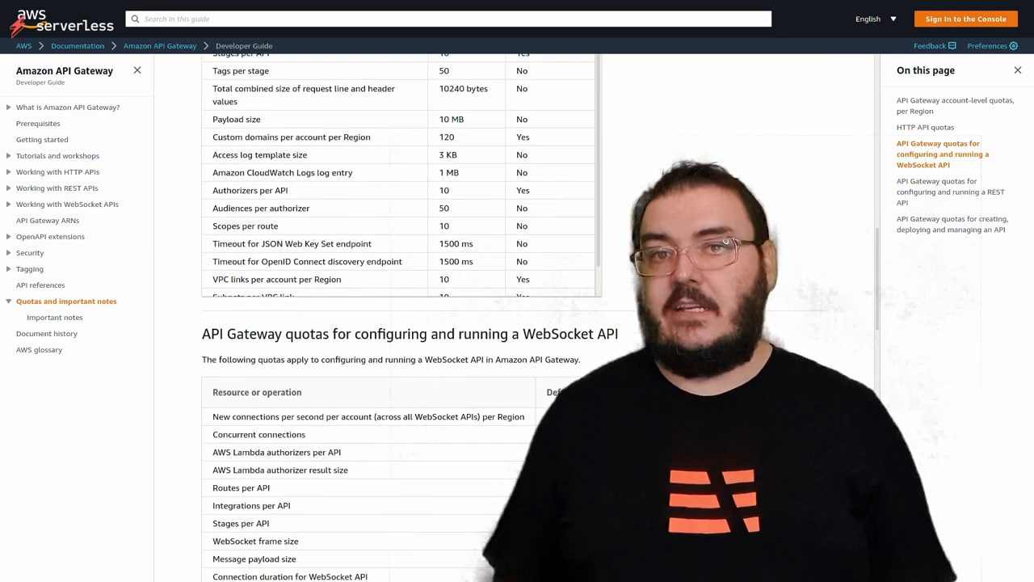
{"action": "scroll", "scroll_direction": "down", "scroll_amount": 3}
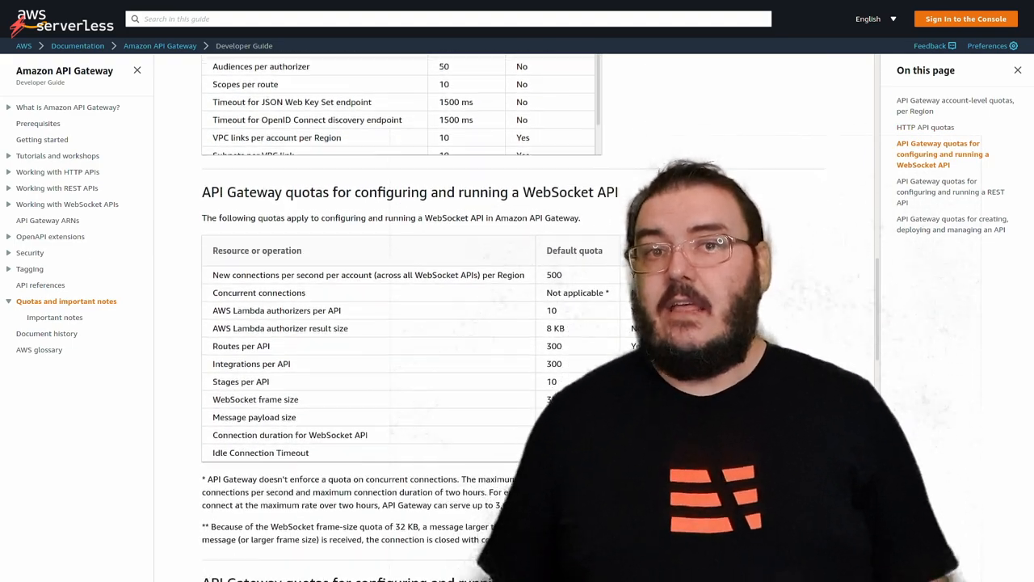
{"action": "scroll", "scroll_direction": "down", "scroll_amount": 3}
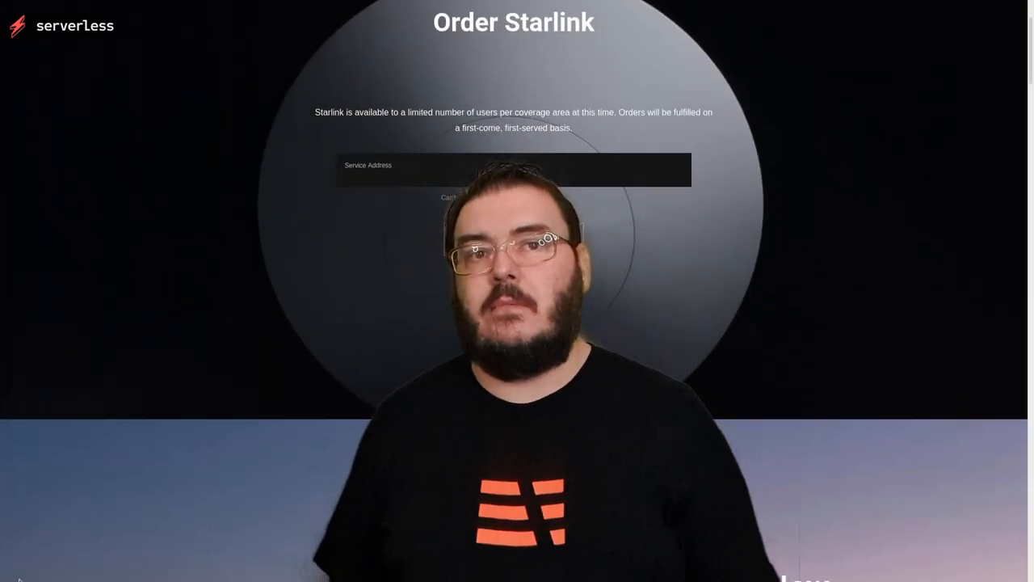
{"action": "scroll", "scroll_direction": "down", "scroll_amount": 3}
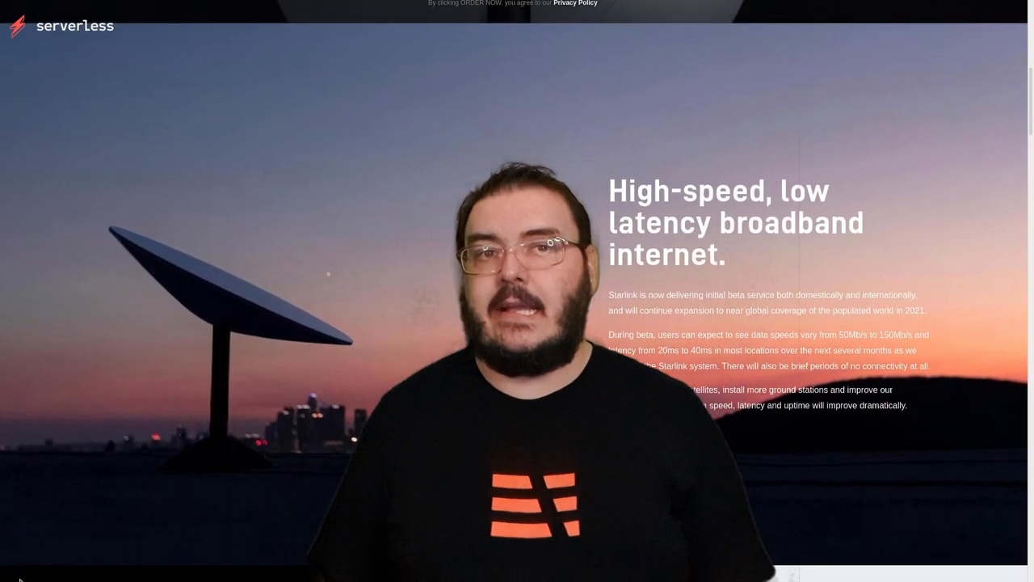
{"action": "scroll", "scroll_direction": "down", "scroll_amount": 3}
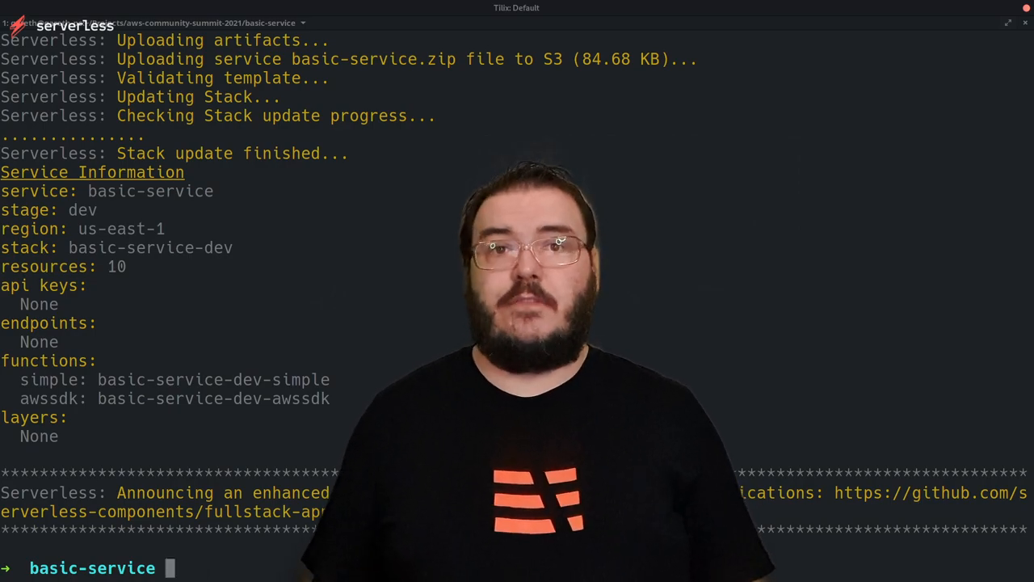
Step: Run 'serverless deploy function -f simple' to redeploy just the simple function
{"action": "type", "text": "serverless deploy function -"}
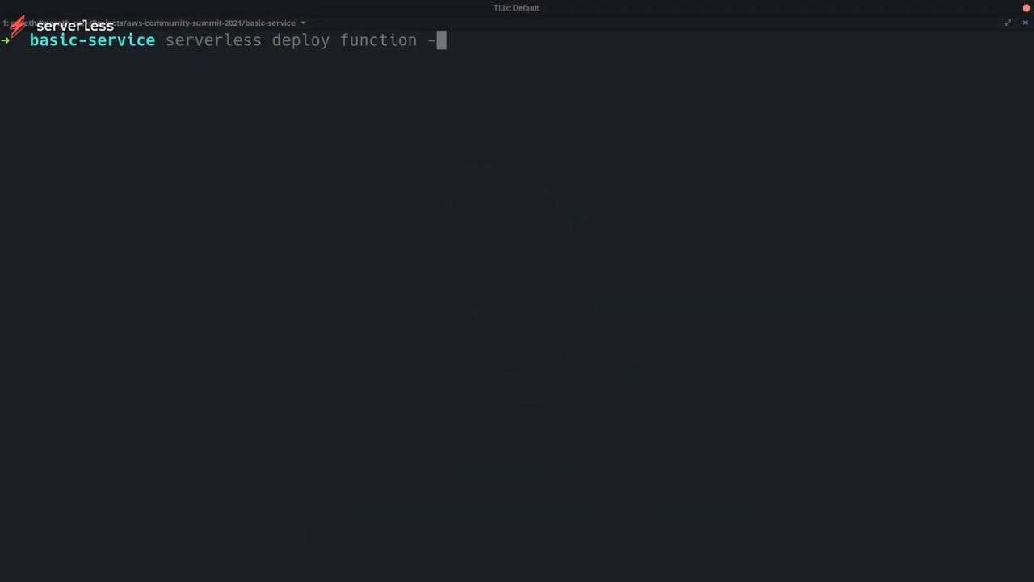
{"action": "type", "text": "f simple"}
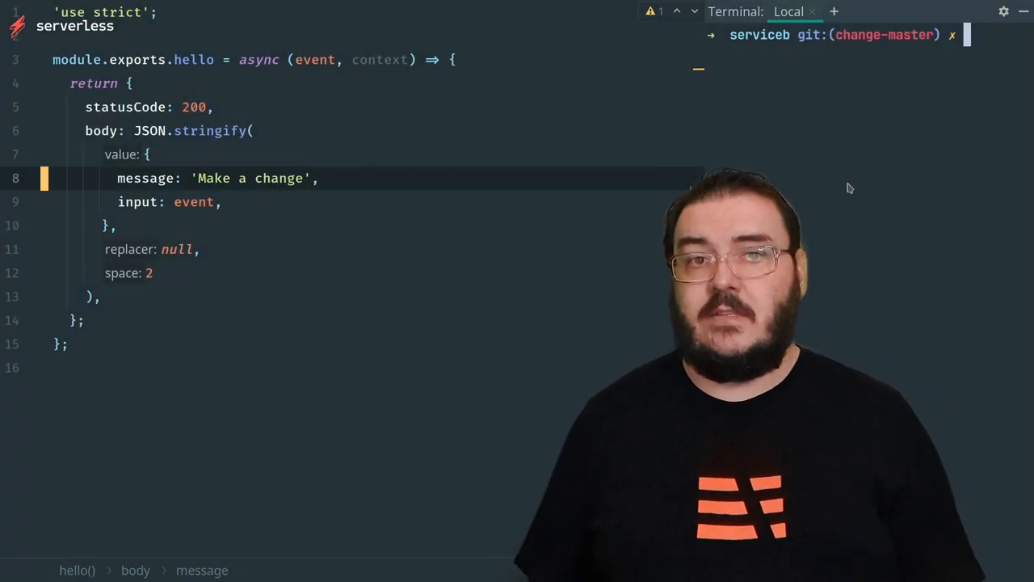
Step: Commit handler.js with message 'achange' and push with 'git push origin master'
{"action": "type", "text": "git commit -m \" achange\" handler.js"}
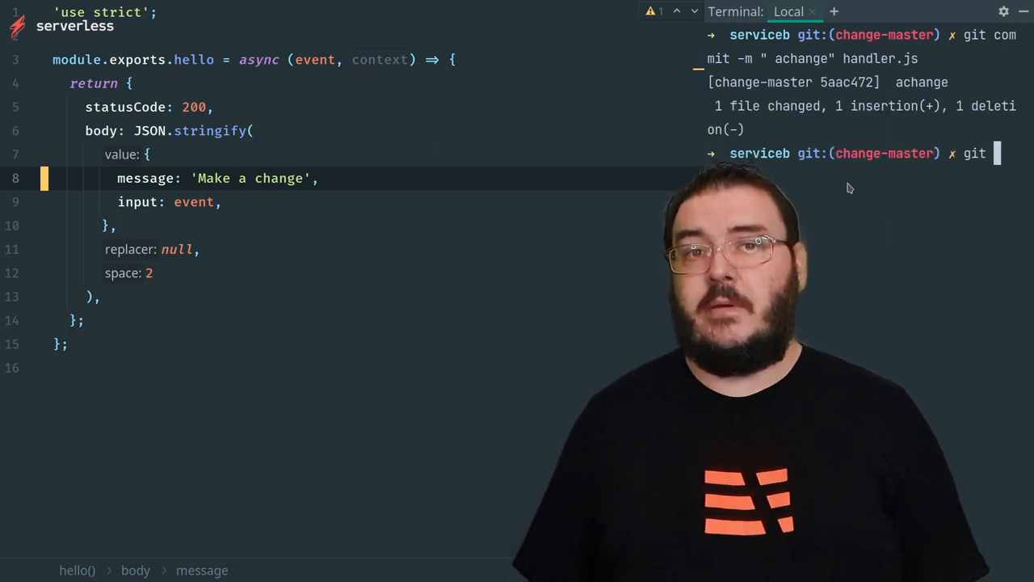
{"action": "type", "text": "git push origin master"}
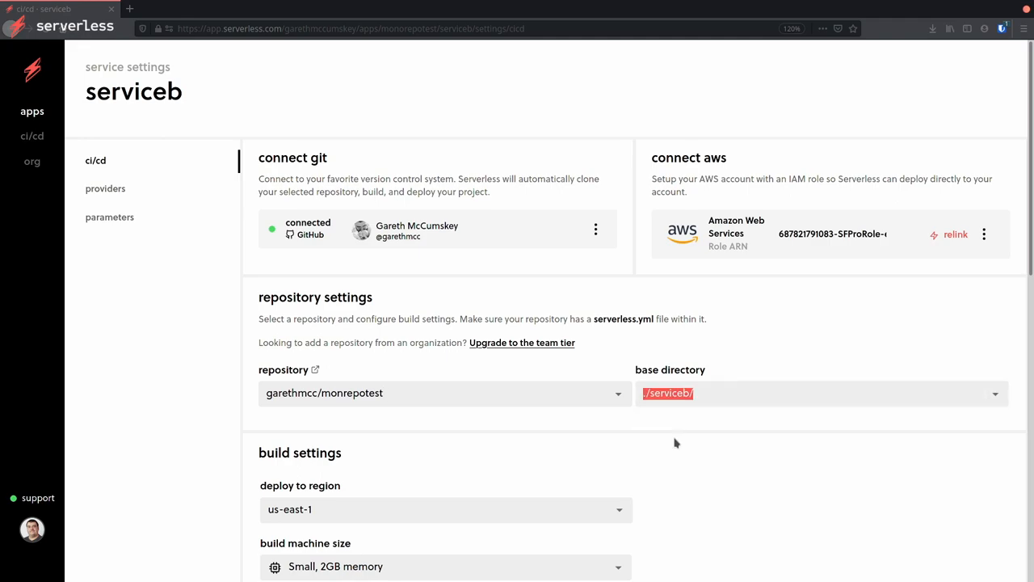
Step: Under Branch deploys, map the develop branch to the dev stage and add it
{"action": "scroll", "scroll_direction": "down", "scroll_amount": 3}
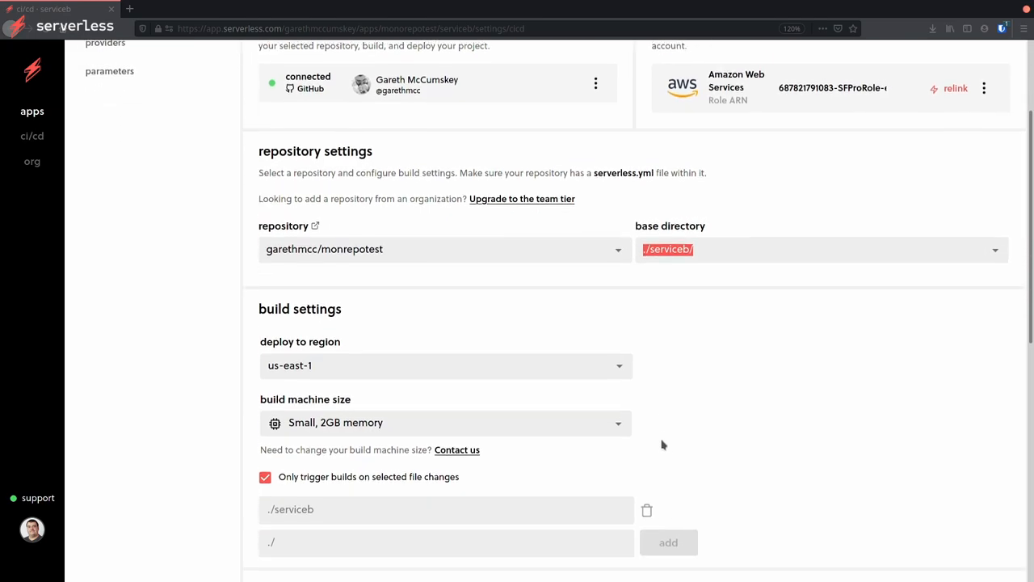
{"action": "scroll", "scroll_direction": "down", "scroll_amount": 3}
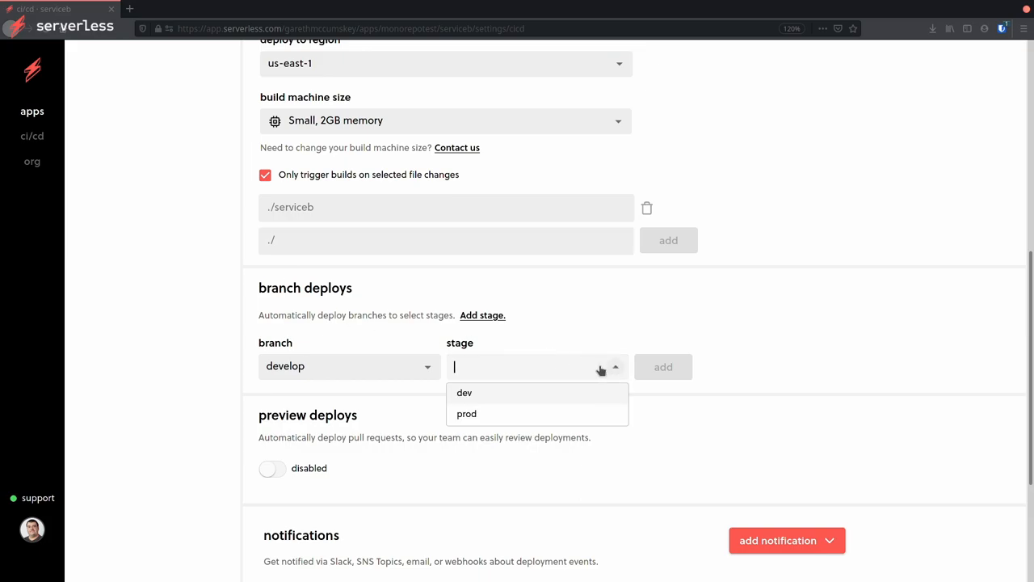
{"action": "left_click", "coordinate": [463, 393]}
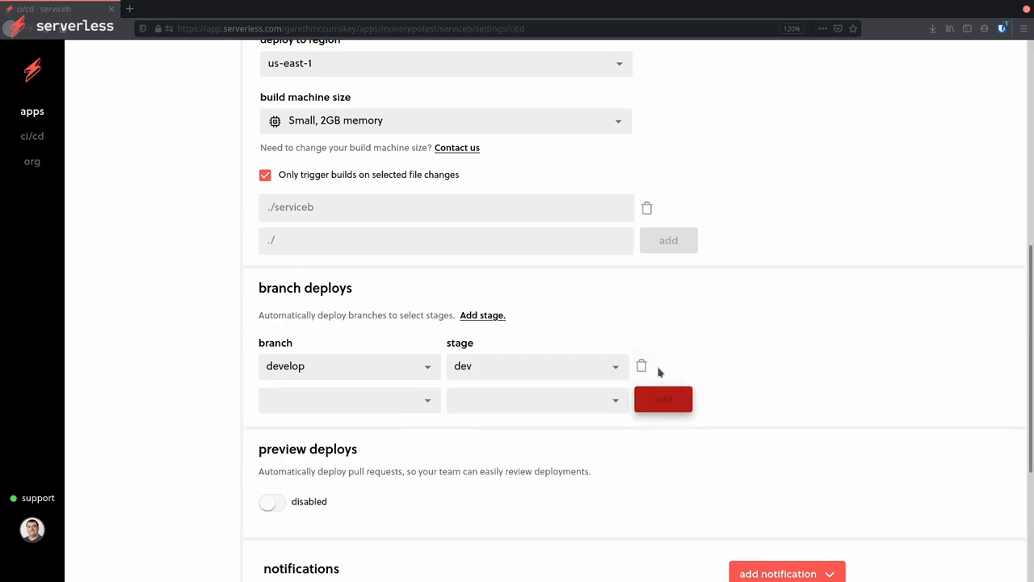
{"action": "scroll", "scroll_direction": "down", "scroll_amount": 3}
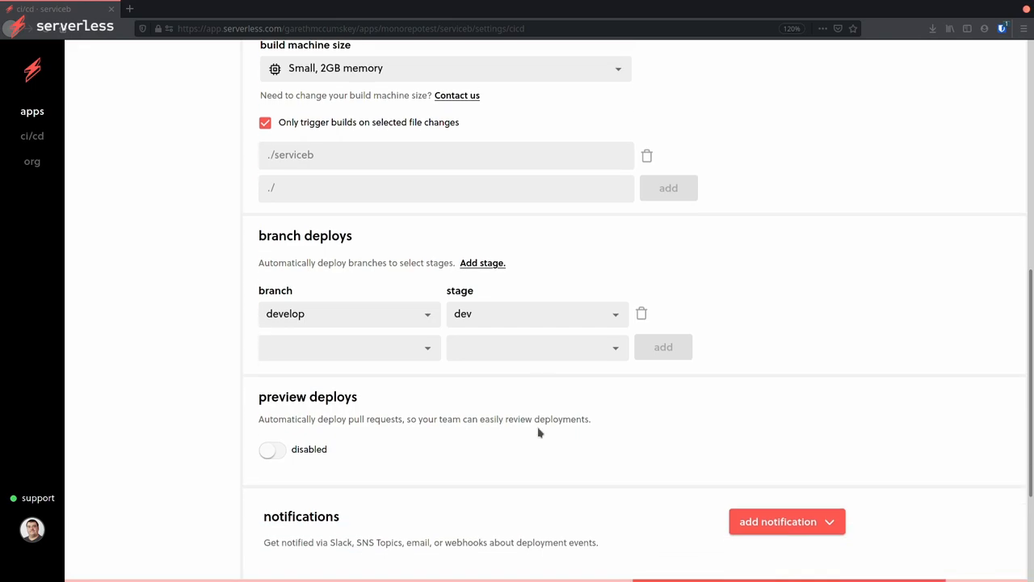
{"action": "left_click", "coordinate": [271, 449]}
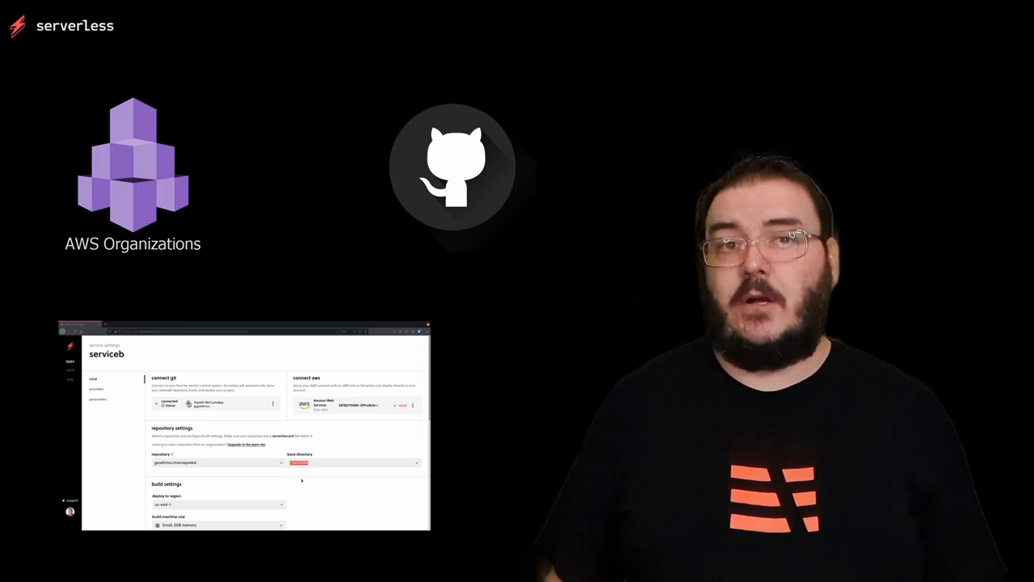
{"action": "scroll", "scroll_direction": "down", "scroll_amount": 3}
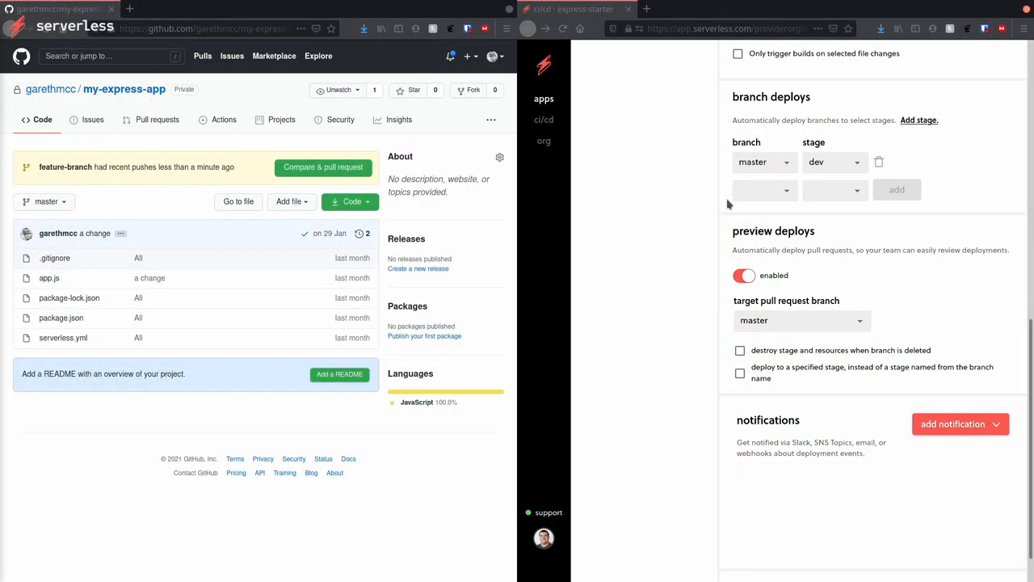
Step: Create a pull request from feature-branch into master for the Update app.js change and view its checks
{"action": "left_click", "coordinate": [543, 120]}
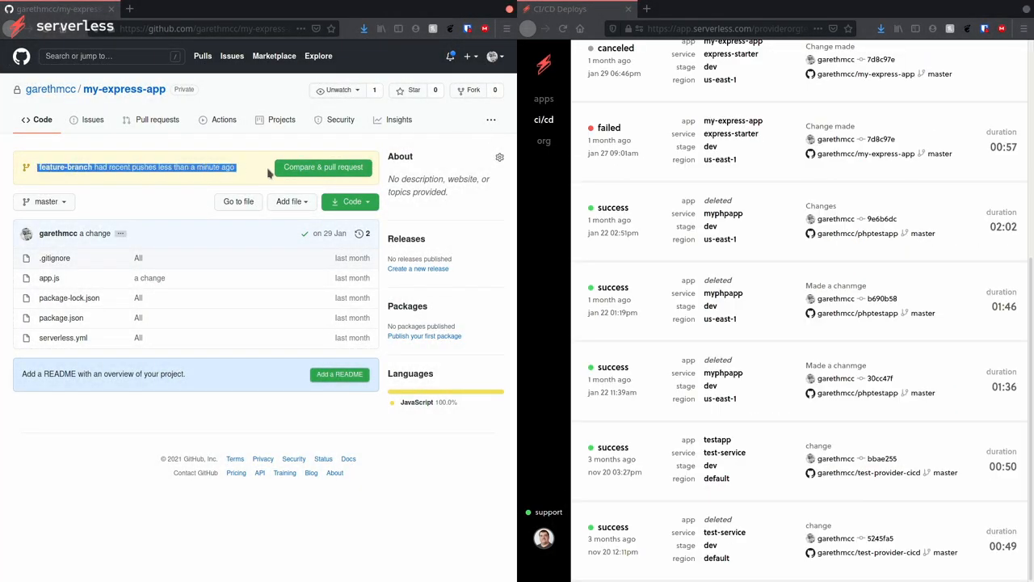
{"action": "left_click", "coordinate": [323, 167]}
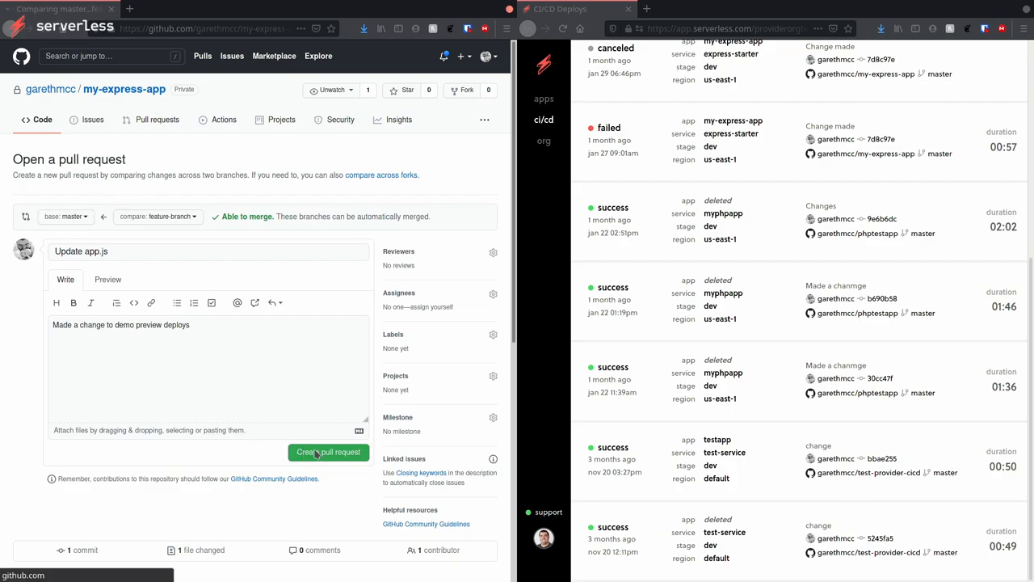
{"action": "left_click", "coordinate": [328, 452]}
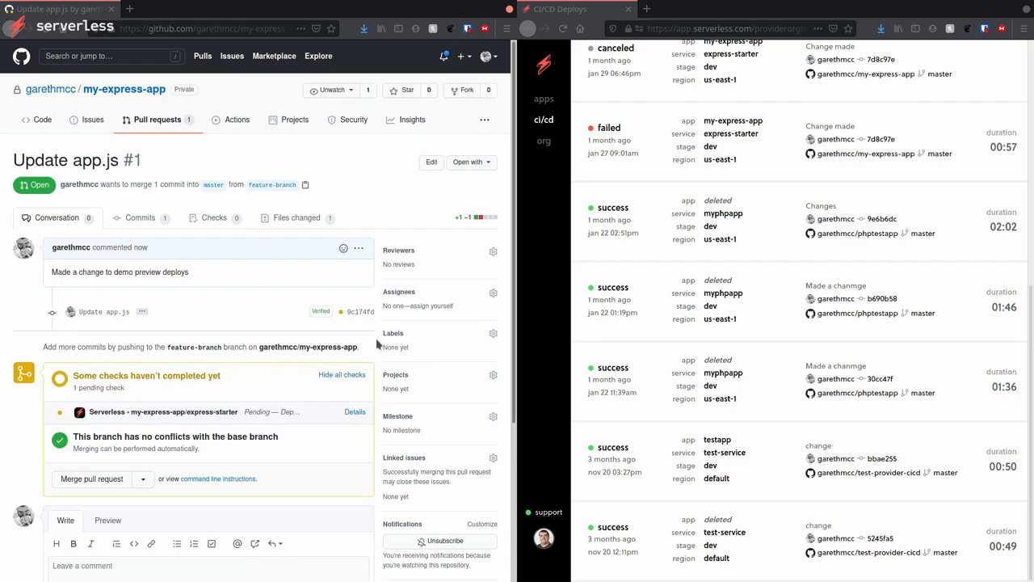
{"action": "scroll", "scroll_direction": "down", "scroll_amount": 3}
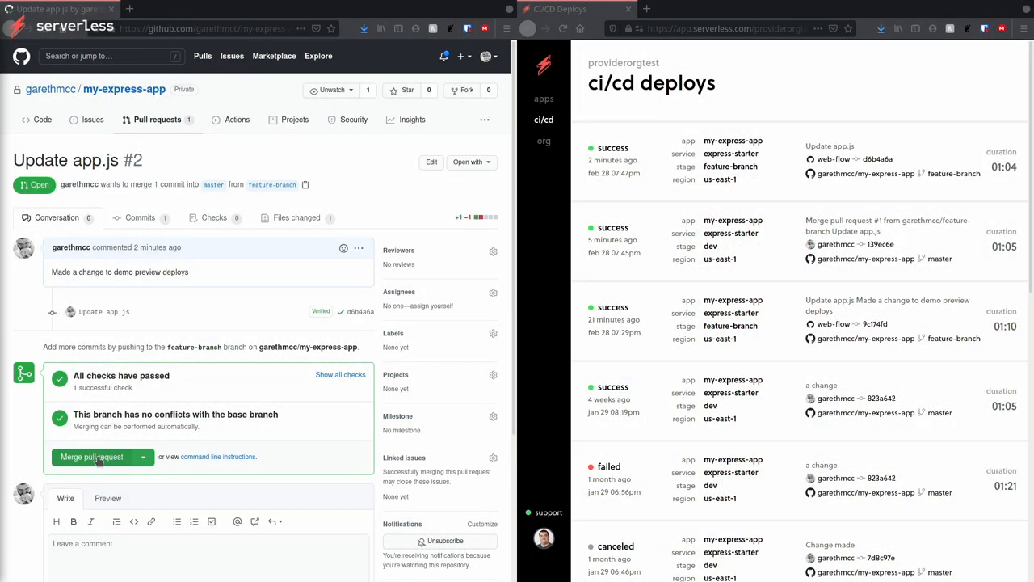
Step: Merge the Update app.js pull request into master and delete the feature-branch branch
{"action": "left_click", "coordinate": [91, 455]}
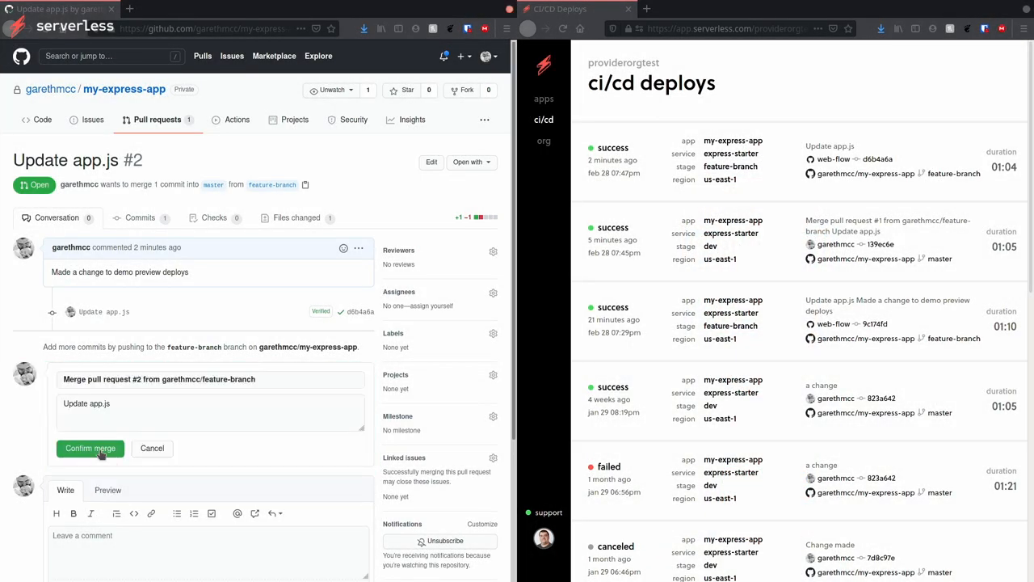
{"action": "left_click", "coordinate": [90, 447]}
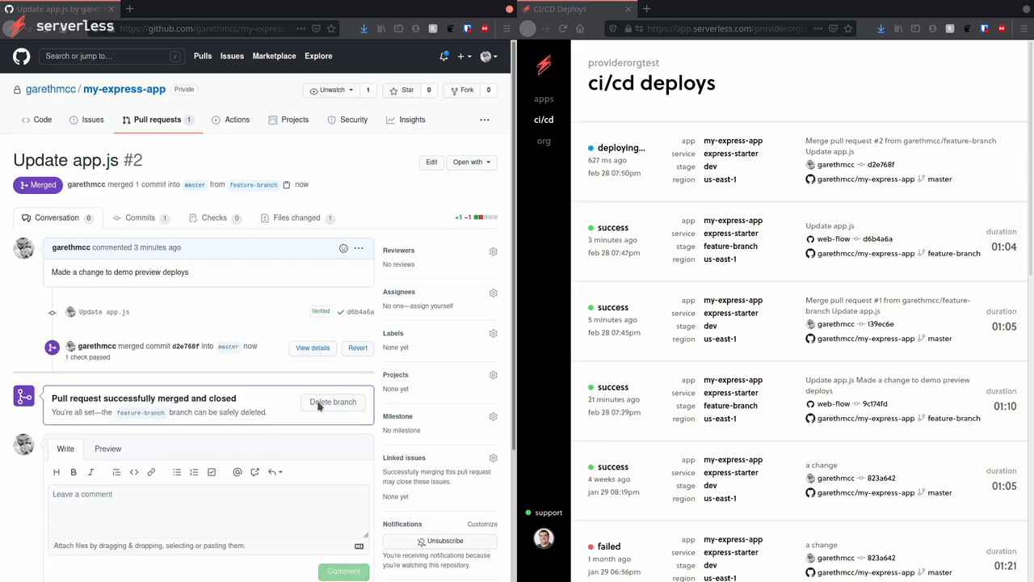
{"action": "left_click", "coordinate": [332, 401]}
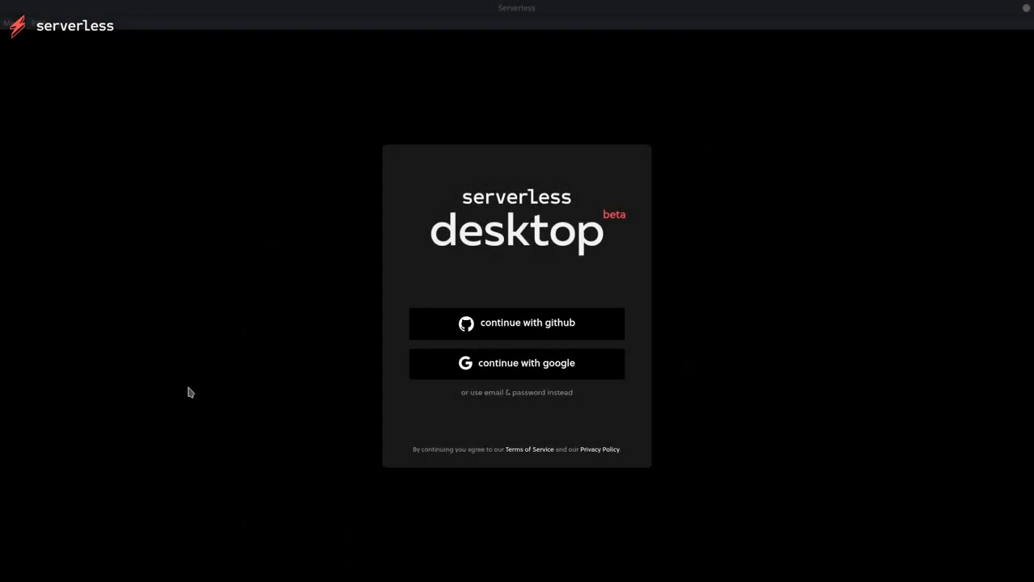
{"action": "mouse_move", "coordinate": [527, 324]}
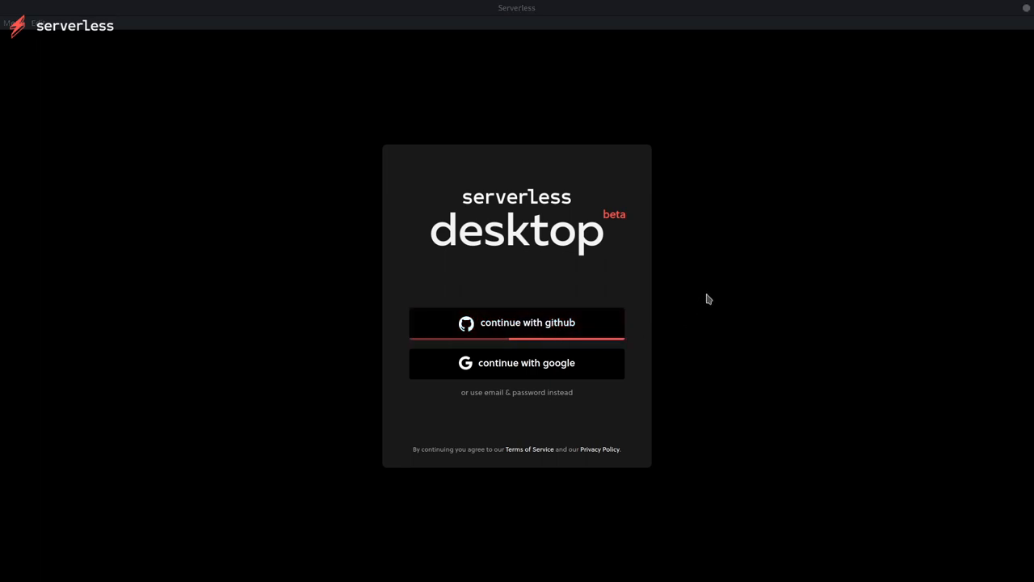
Step: Continue with GitHub to sign in, then browse the organization's service list in the sidebar
{"action": "left_click", "coordinate": [517, 323]}
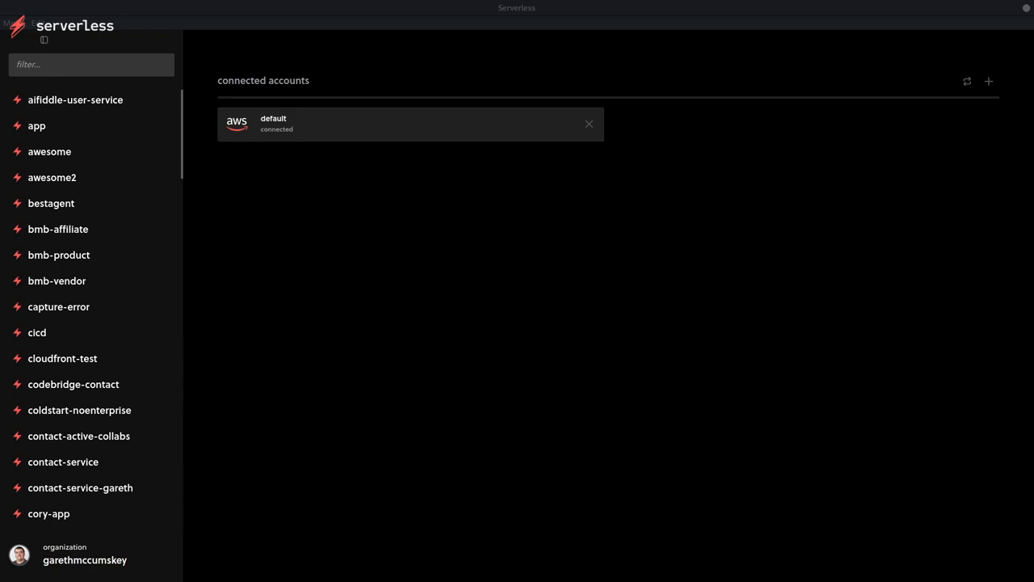
{"action": "mouse_move", "coordinate": [119, 369]}
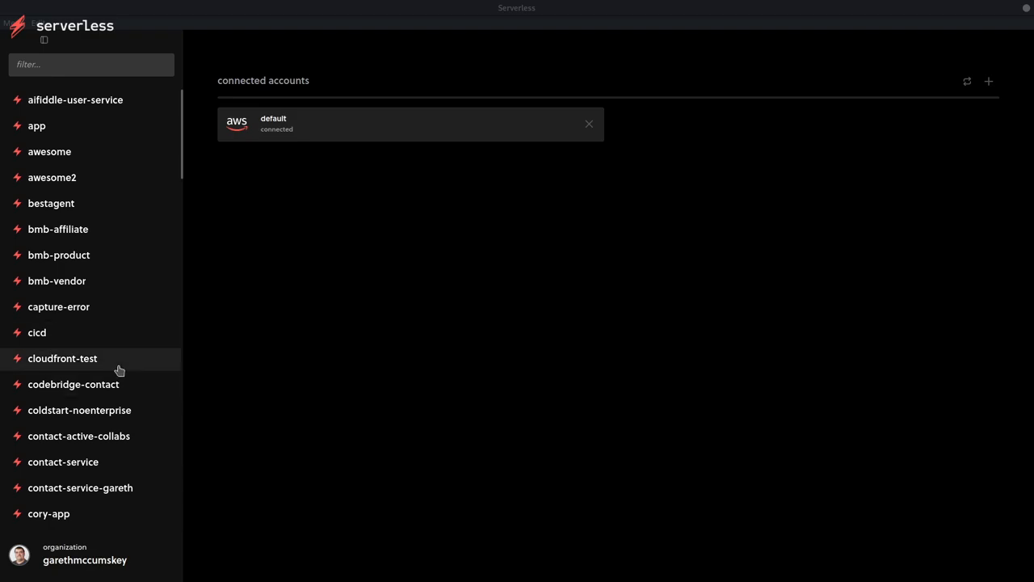
{"action": "scroll", "scroll_direction": "down", "scroll_amount": 3}
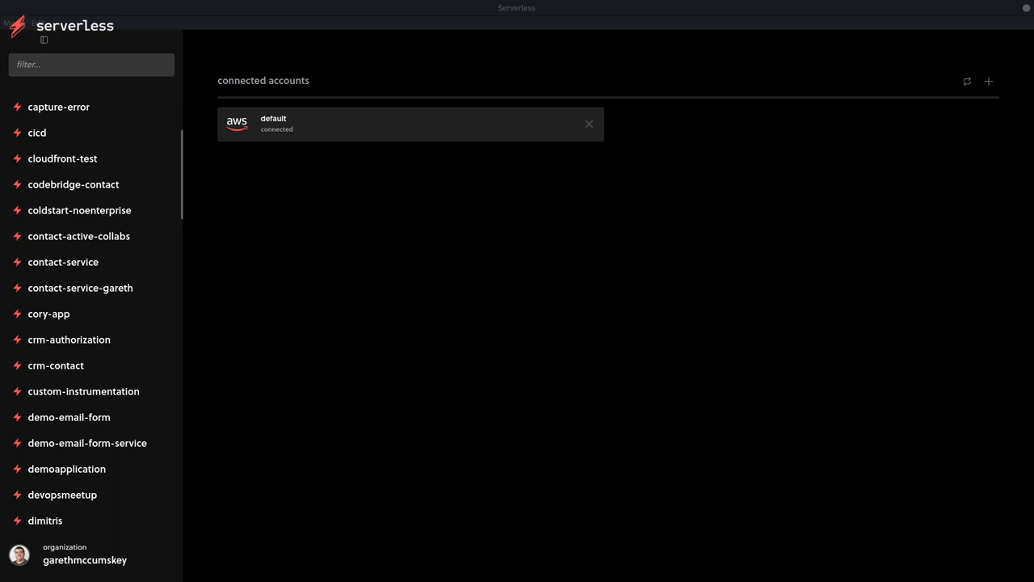
{"action": "scroll", "scroll_direction": "down", "scroll_amount": 3}
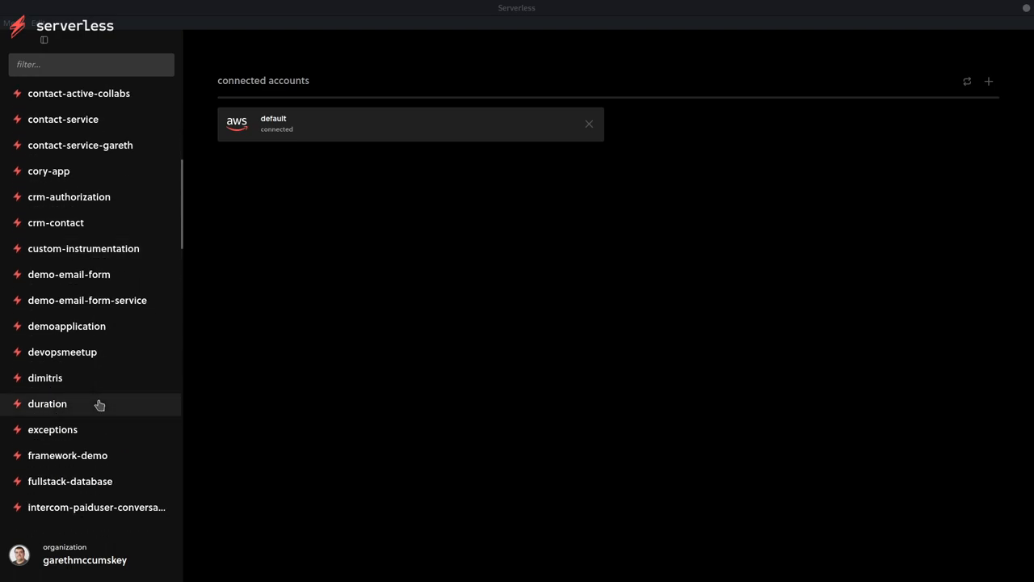
{"action": "scroll", "scroll_direction": "down", "scroll_amount": 3}
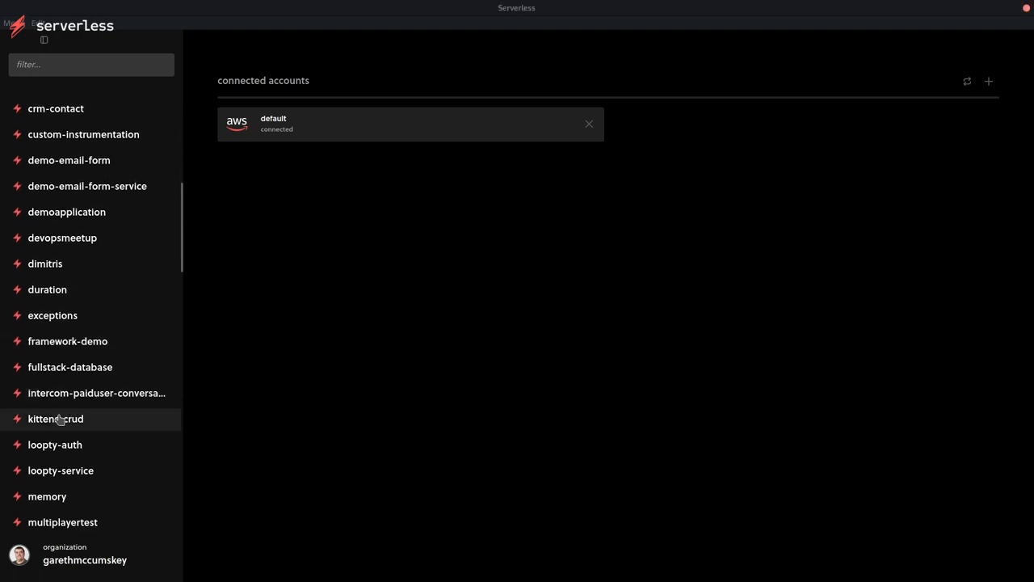
Step: Open kittens-crud, switch to the develop stage and send an invoke of the create function
{"action": "left_click", "coordinate": [54, 418]}
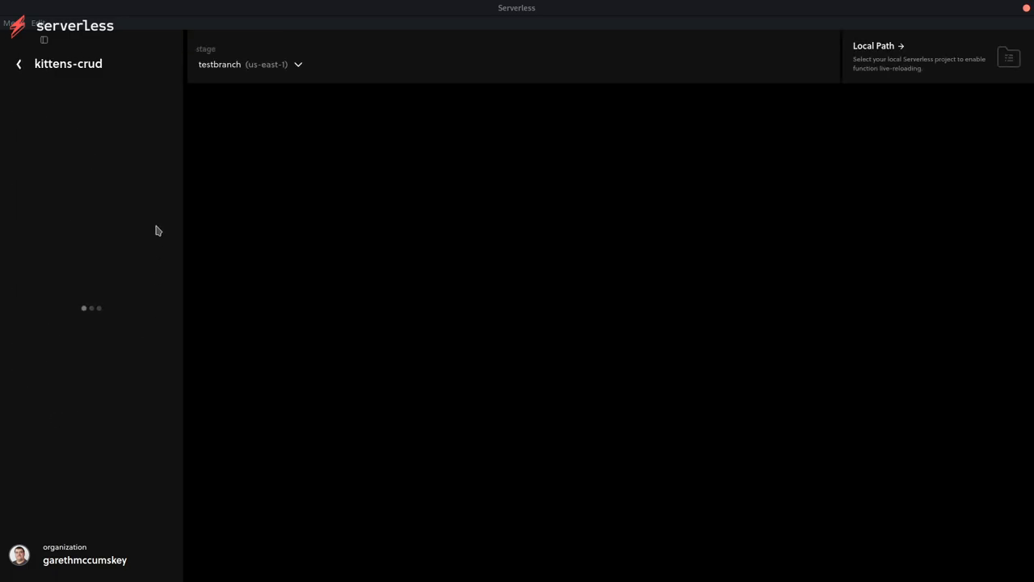
{"action": "mouse_move", "coordinate": [154, 168]}
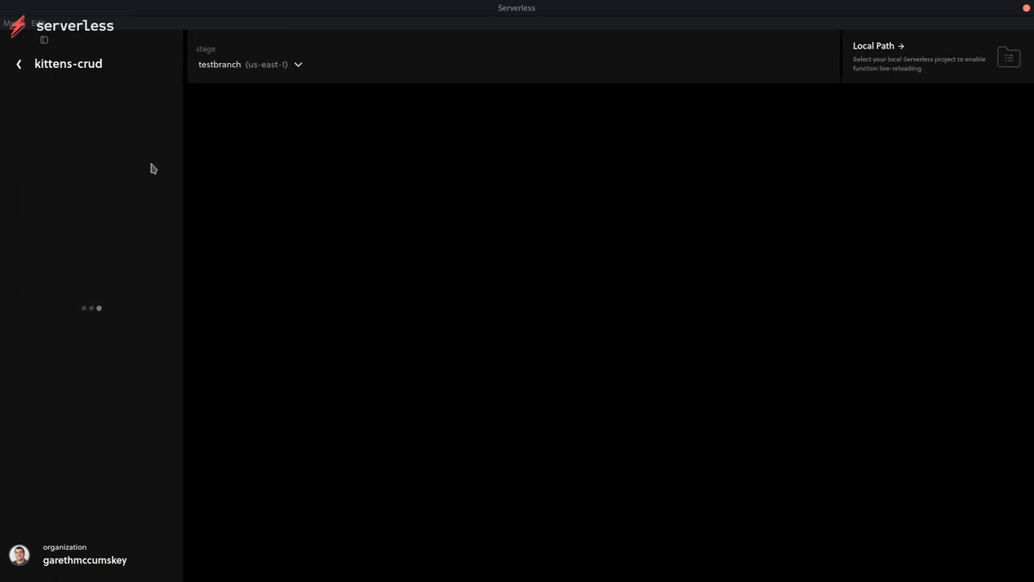
{"action": "left_click", "coordinate": [250, 65]}
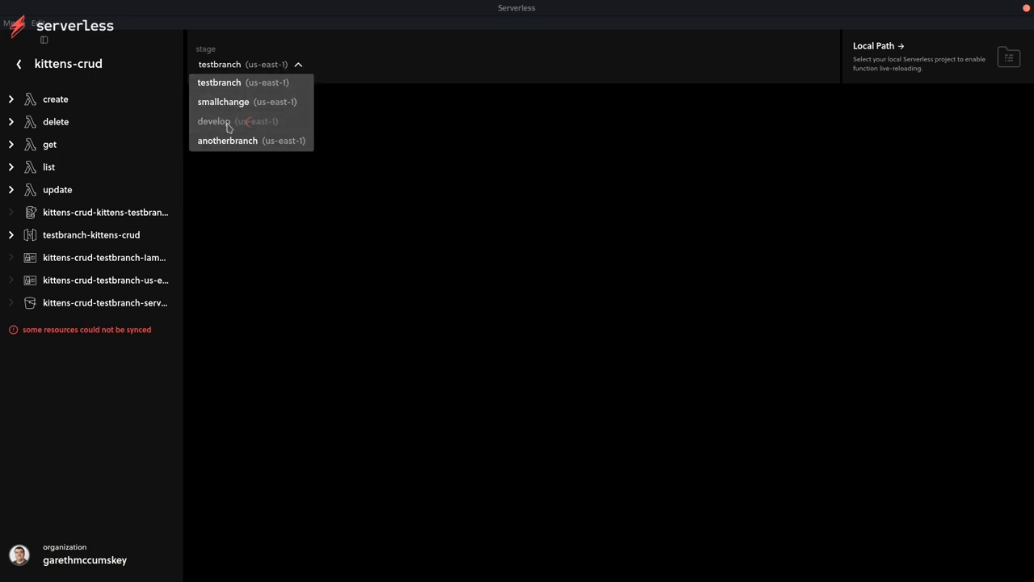
{"action": "left_click", "coordinate": [213, 119]}
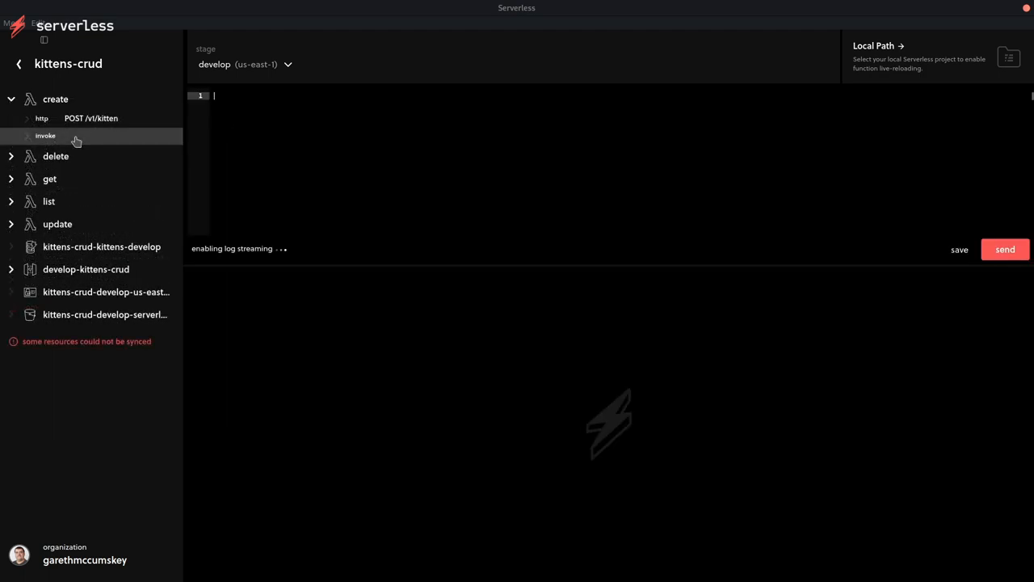
{"action": "mouse_move", "coordinate": [378, 203]}
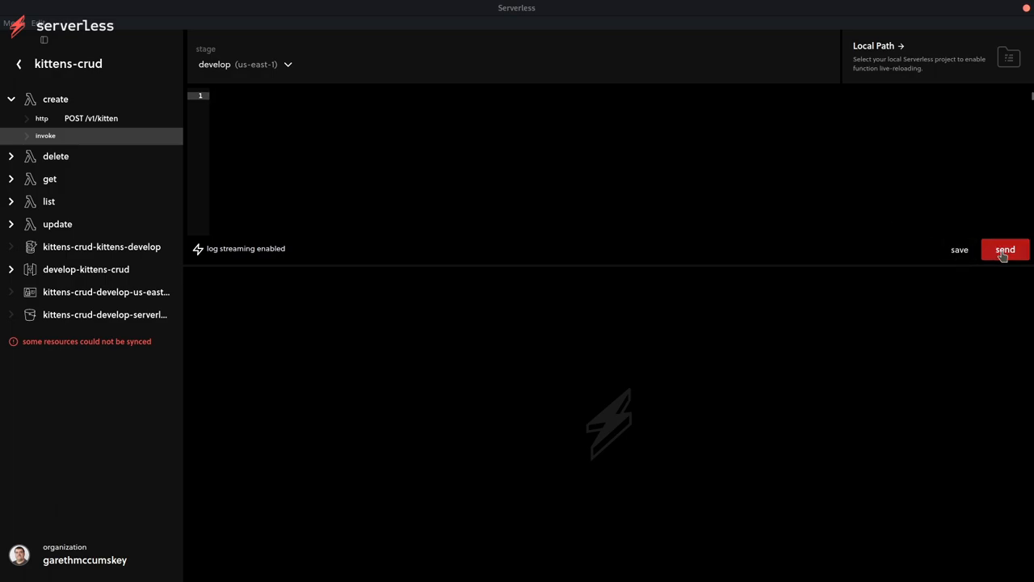
{"action": "left_click", "coordinate": [1005, 249]}
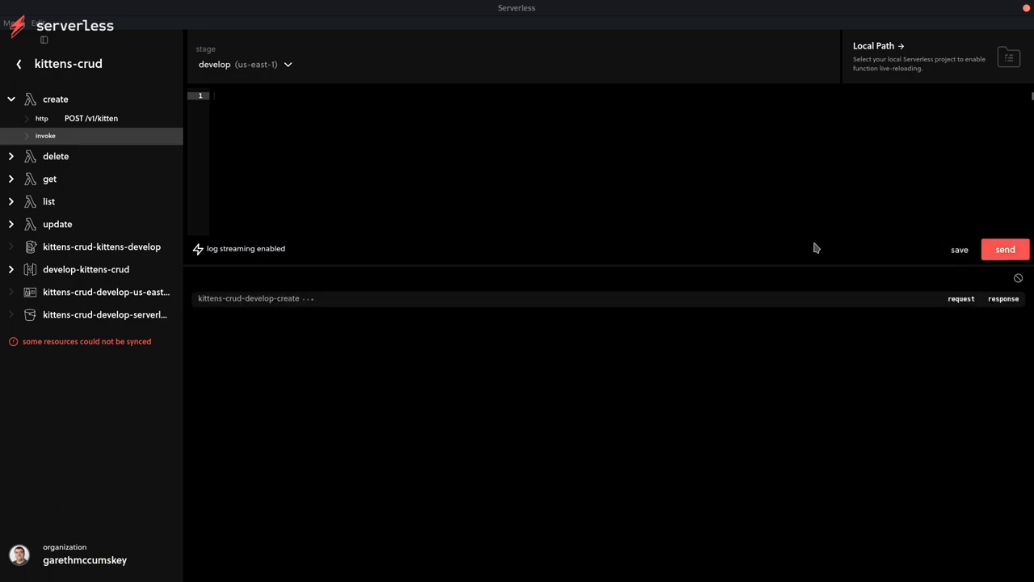
{"action": "mouse_move", "coordinate": [808, 248]}
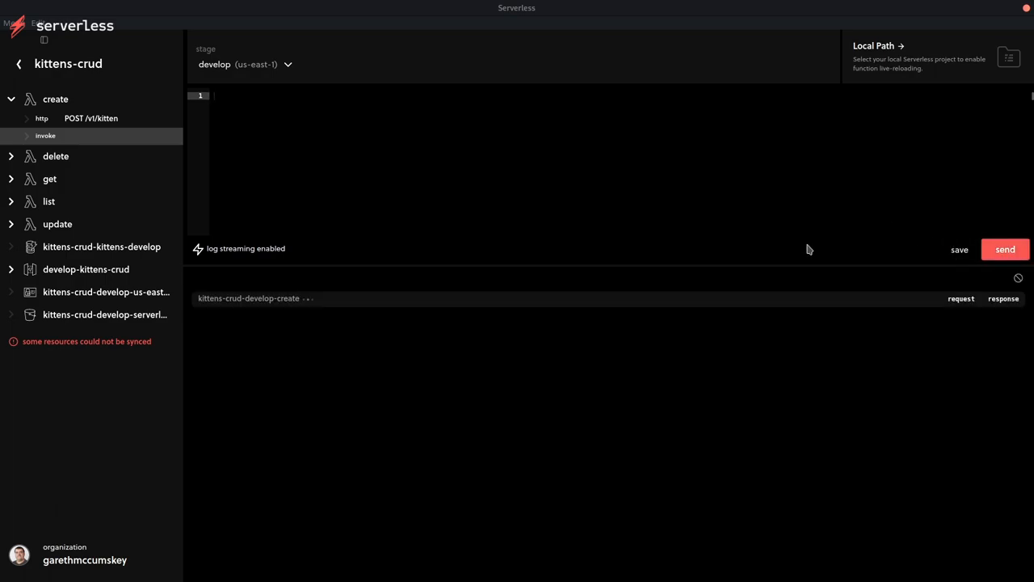
{"action": "left_click", "coordinate": [1005, 249]}
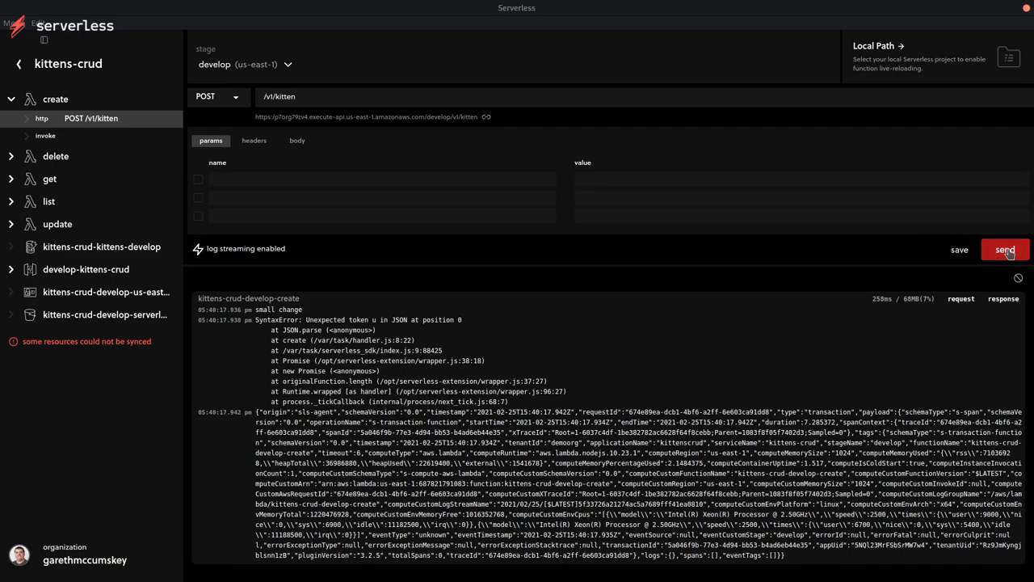
Step: Send POST /v1/kitten, then resend it with JSON body {"name":"anameforakitten"}
{"action": "left_click", "coordinate": [1005, 249]}
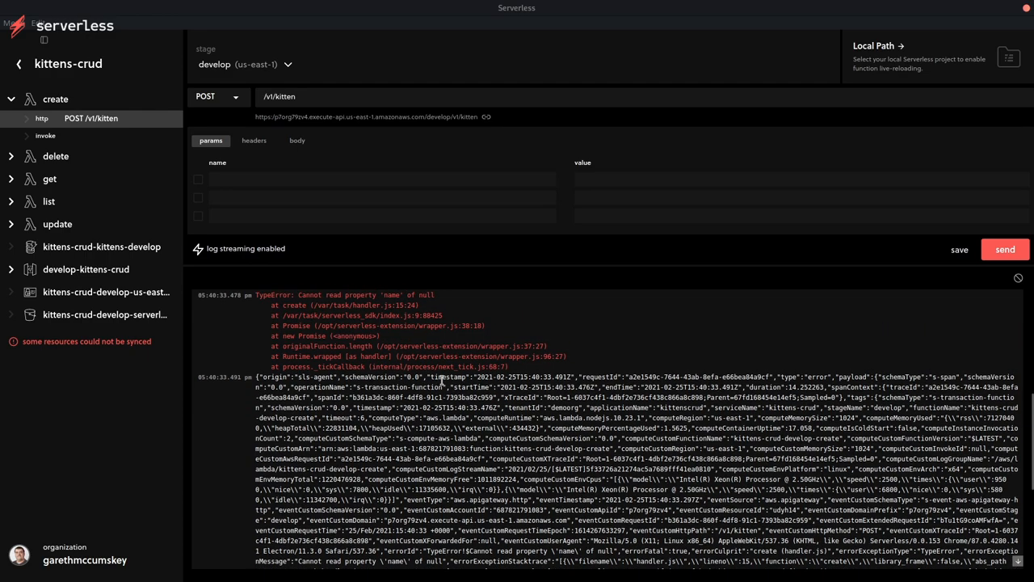
{"action": "left_click", "coordinate": [297, 139]}
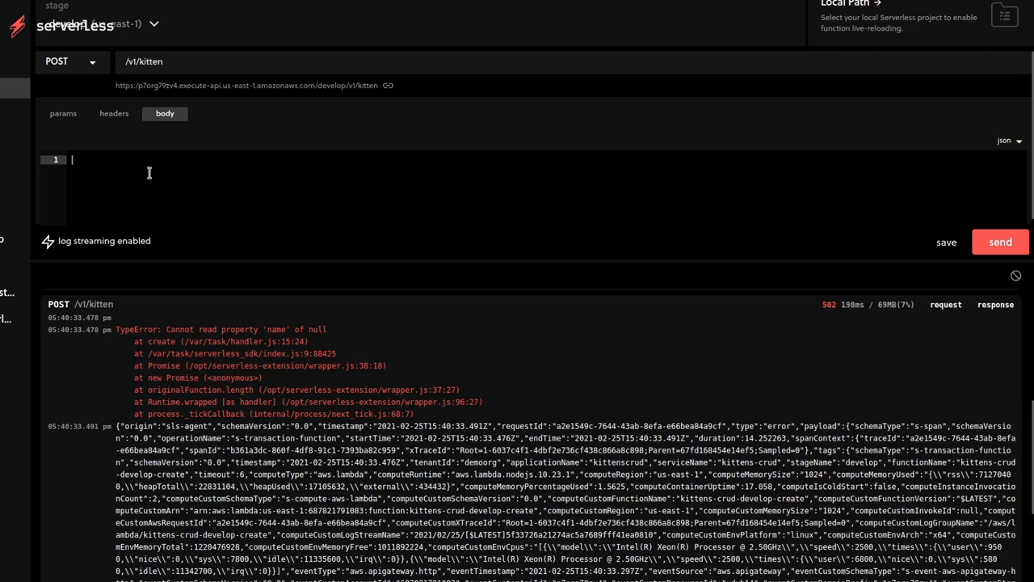
{"action": "type", "text": "{}"}
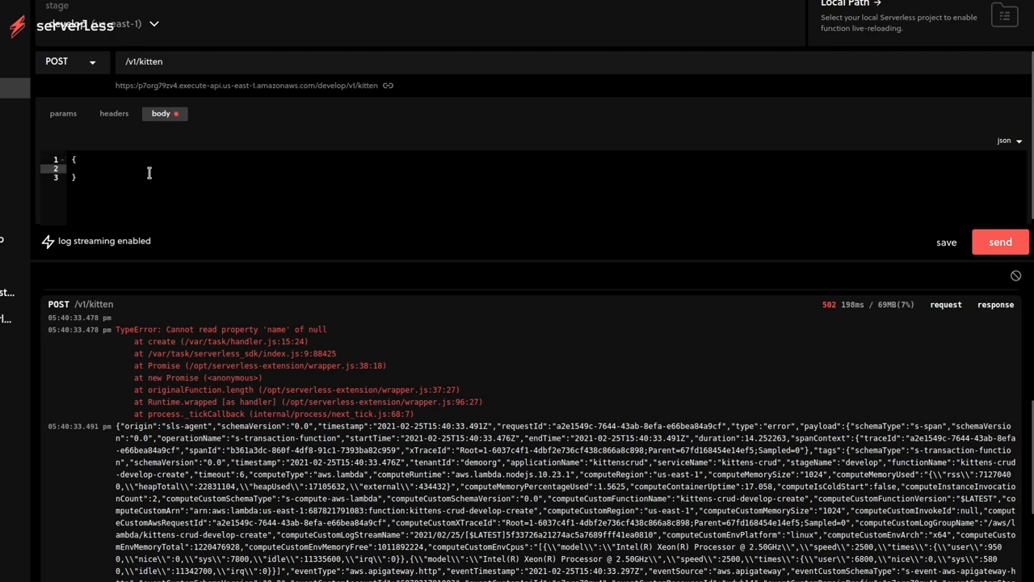
{"action": "type", "text": "\"name\":\"anameforakitten"}
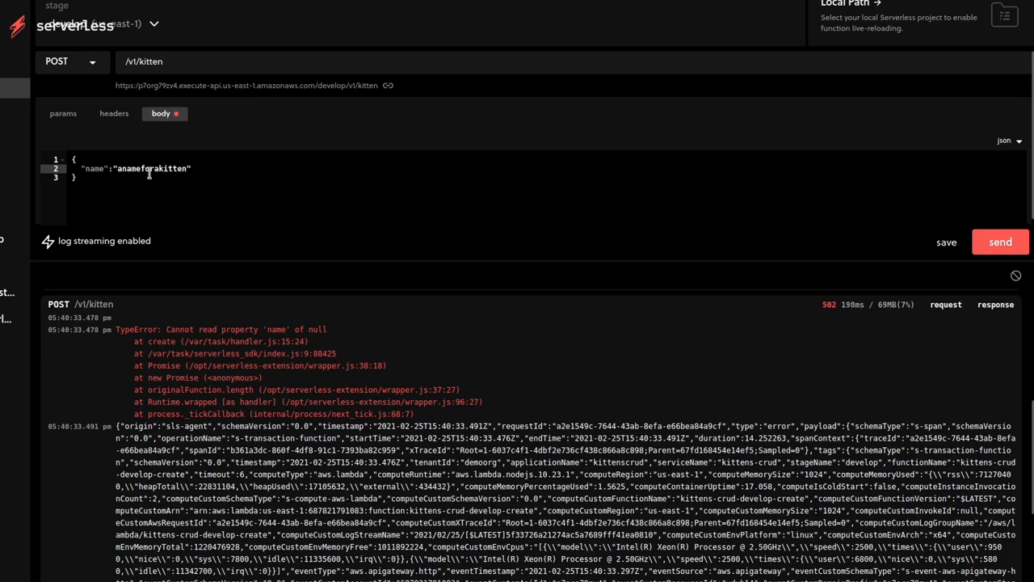
{"action": "left_click", "coordinate": [1000, 242]}
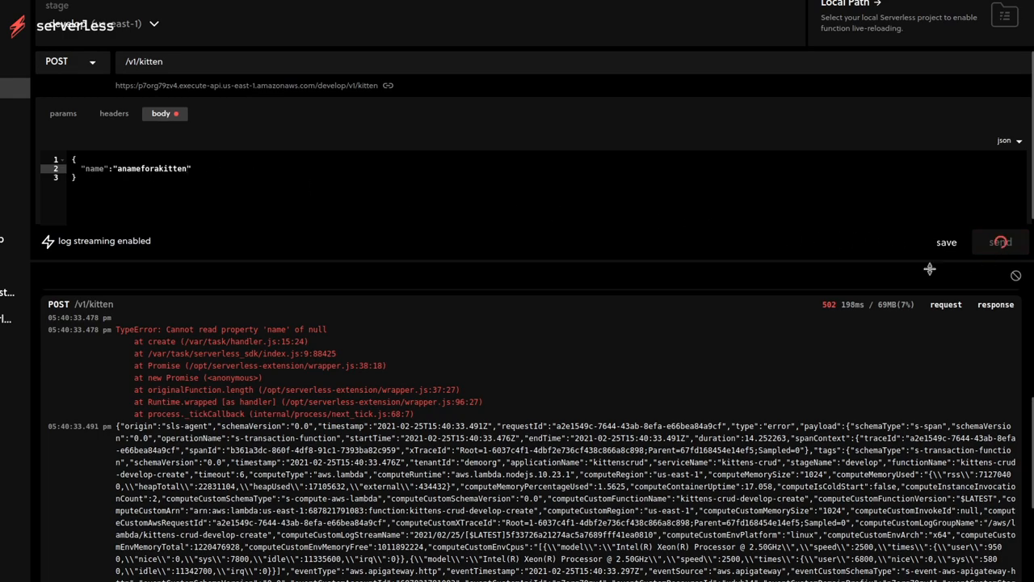
{"action": "left_click", "coordinate": [1005, 249]}
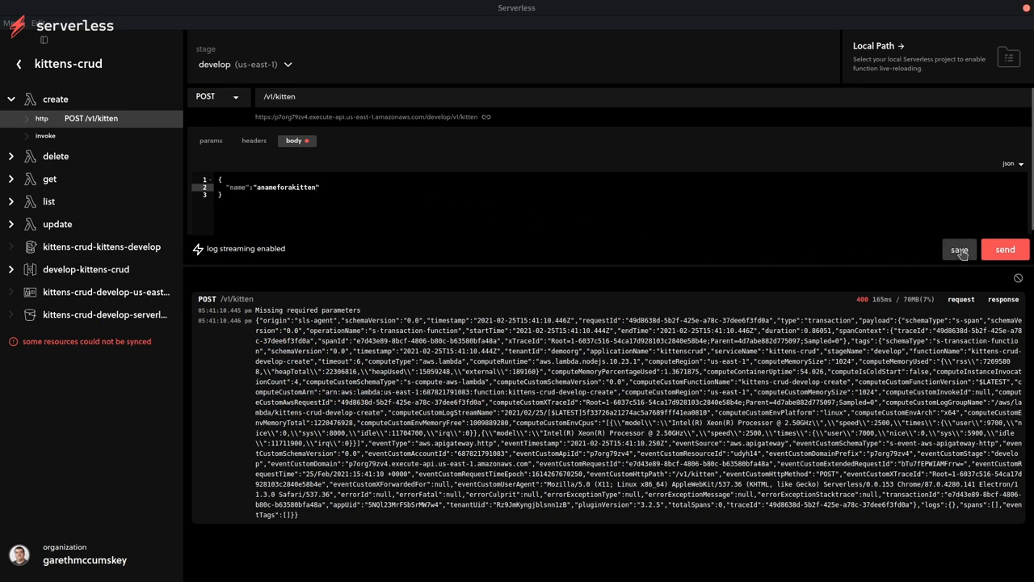
Step: Save the kitten POST request with its JSON body as MyTestRequest
{"action": "left_click", "coordinate": [960, 249]}
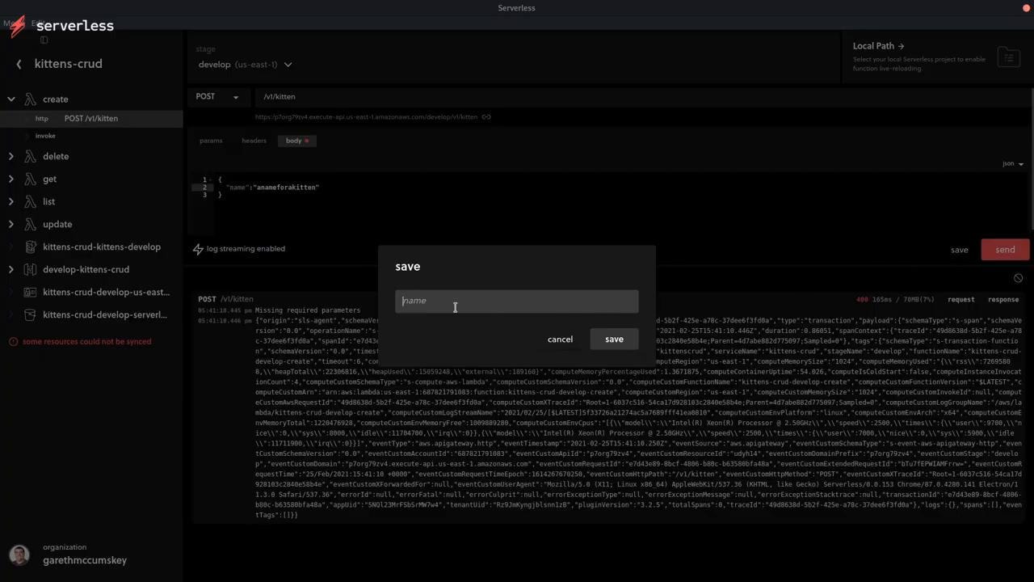
{"action": "type", "text": "MyT"}
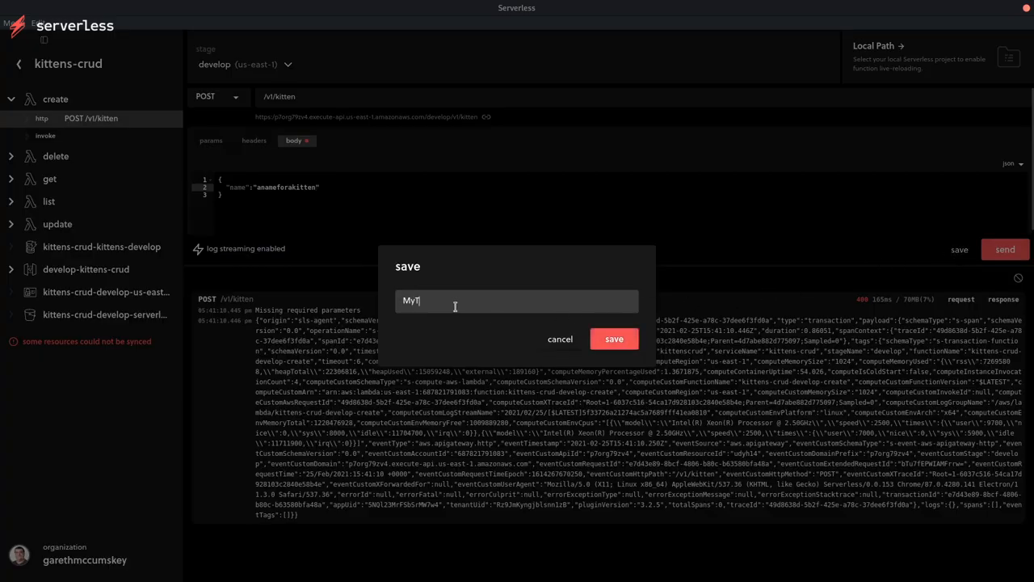
{"action": "type", "text": "estRequest"}
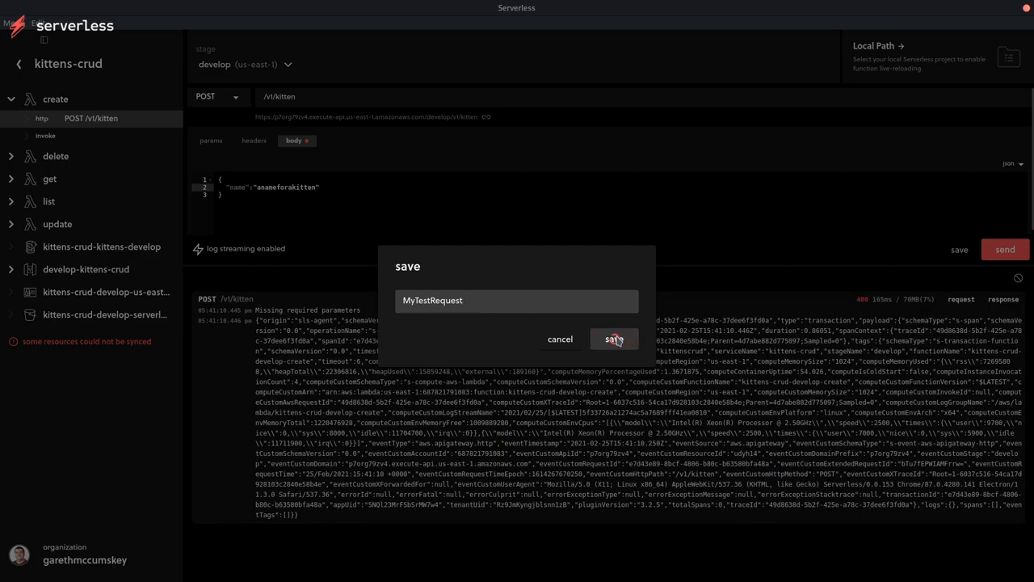
{"action": "left_click", "coordinate": [614, 339]}
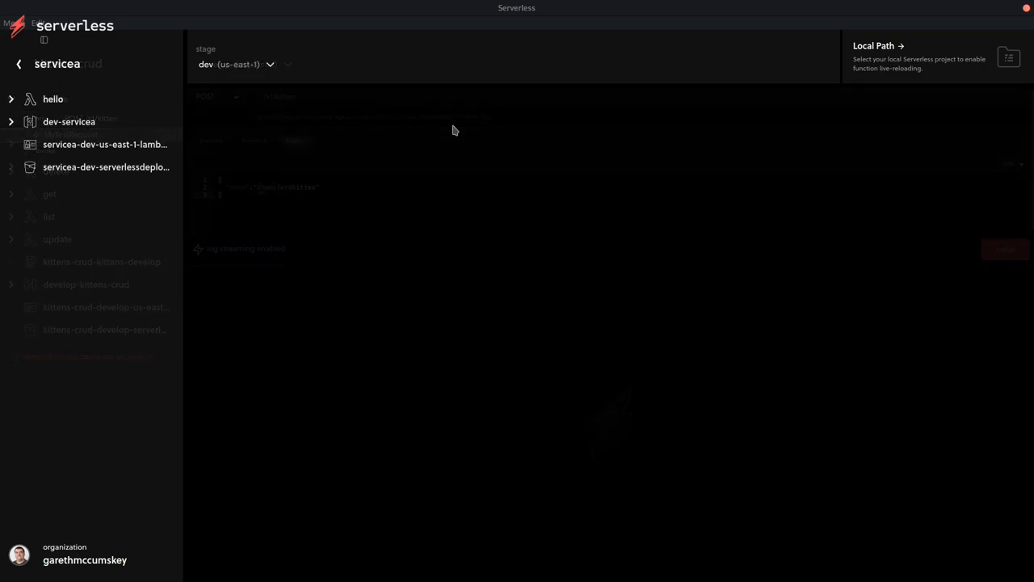
Step: Set the local path to the servicea folder inside monorepotest for live reloading
{"action": "left_click", "coordinate": [1008, 58]}
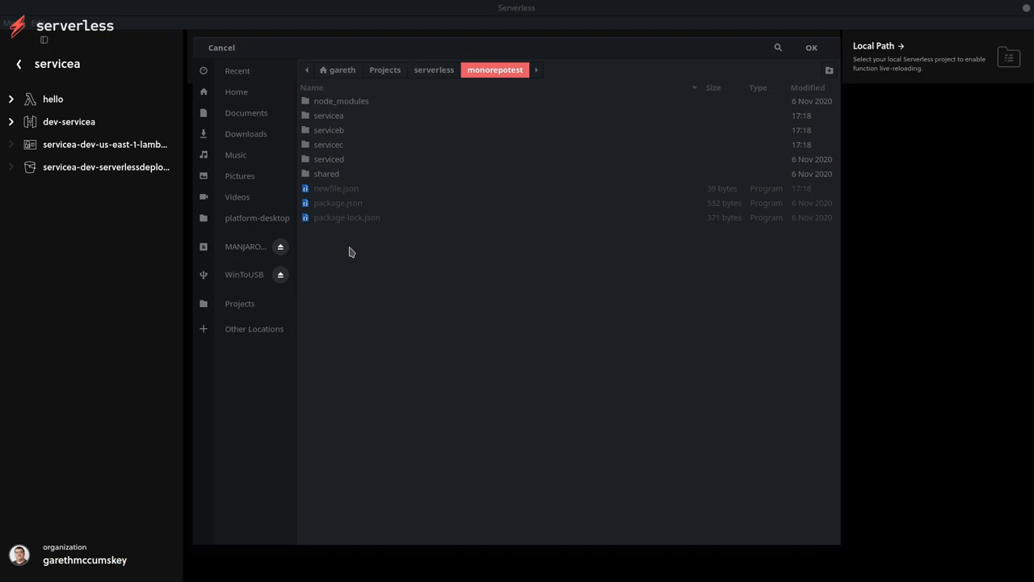
{"action": "mouse_move", "coordinate": [336, 120]}
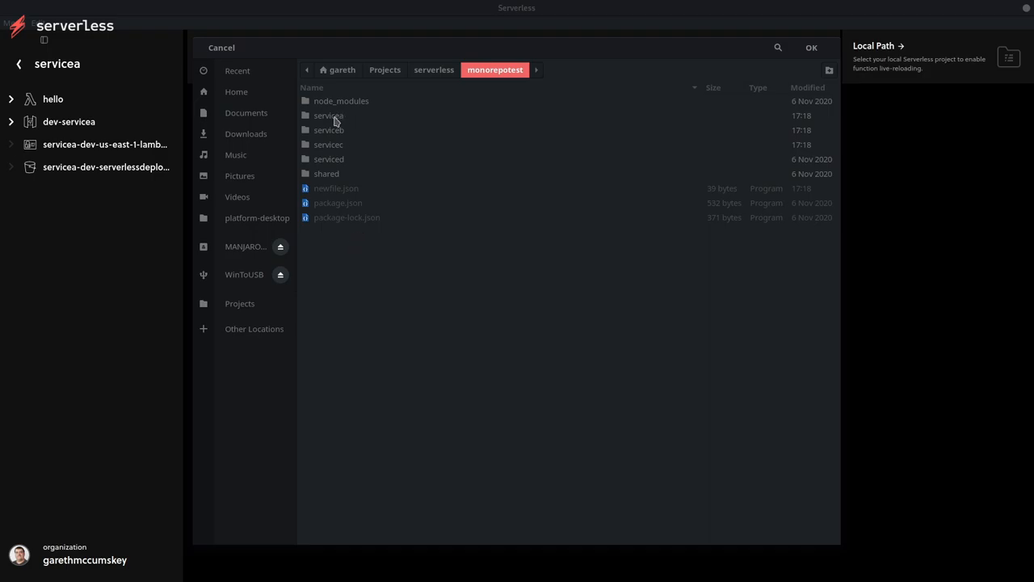
{"action": "double_click", "coordinate": [328, 115]}
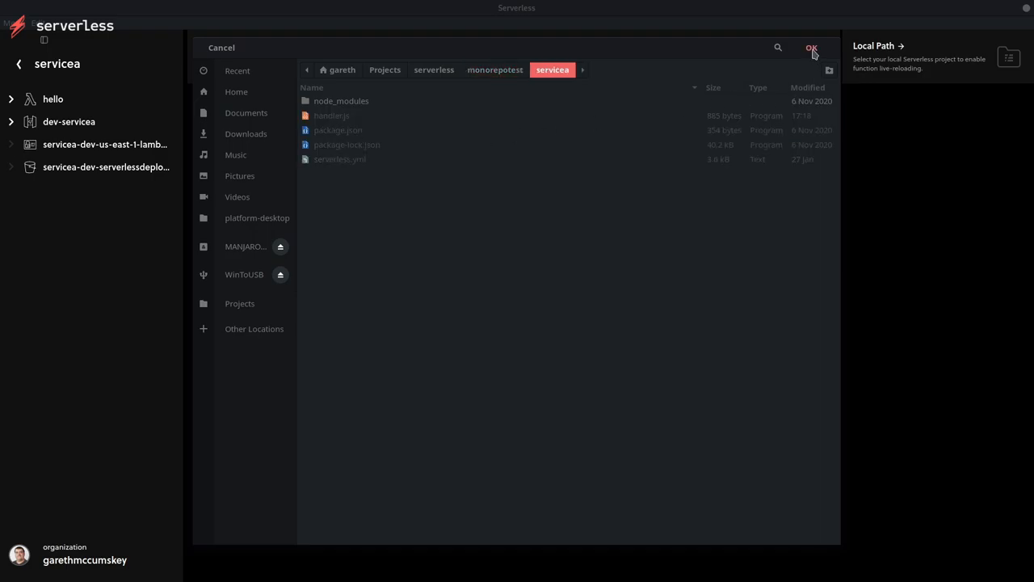
{"action": "left_click", "coordinate": [811, 47]}
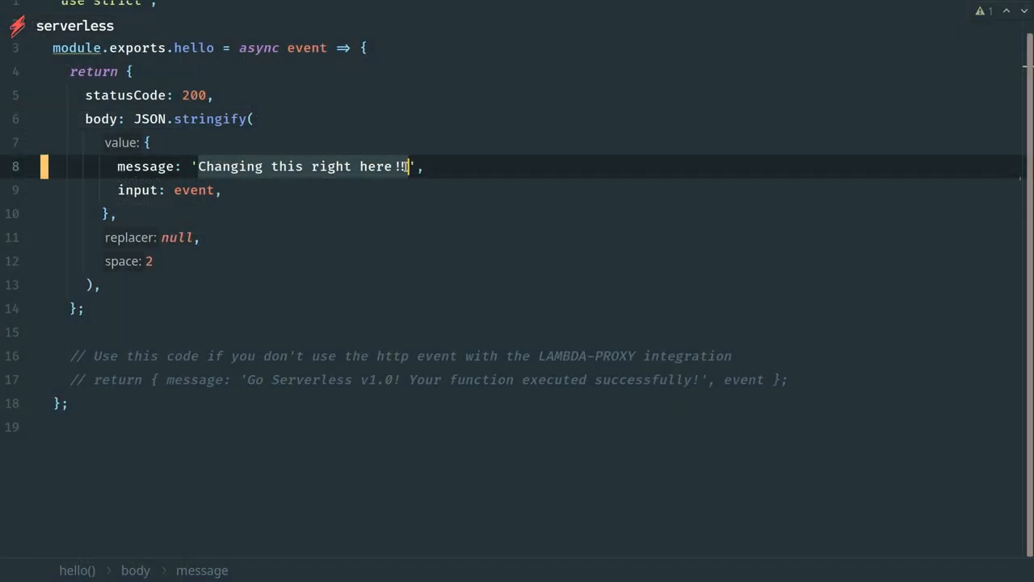
Step: Replace the hello function's message string in handler.js with 'Letschange this line'
{"action": "type", "text": "Letschange ',"}
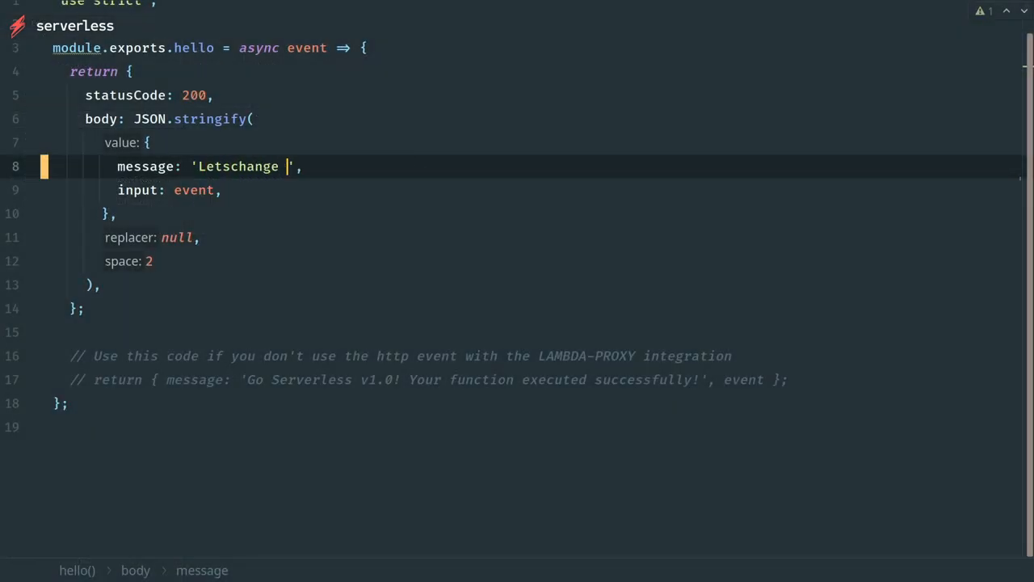
{"action": "type", "text": "this line"}
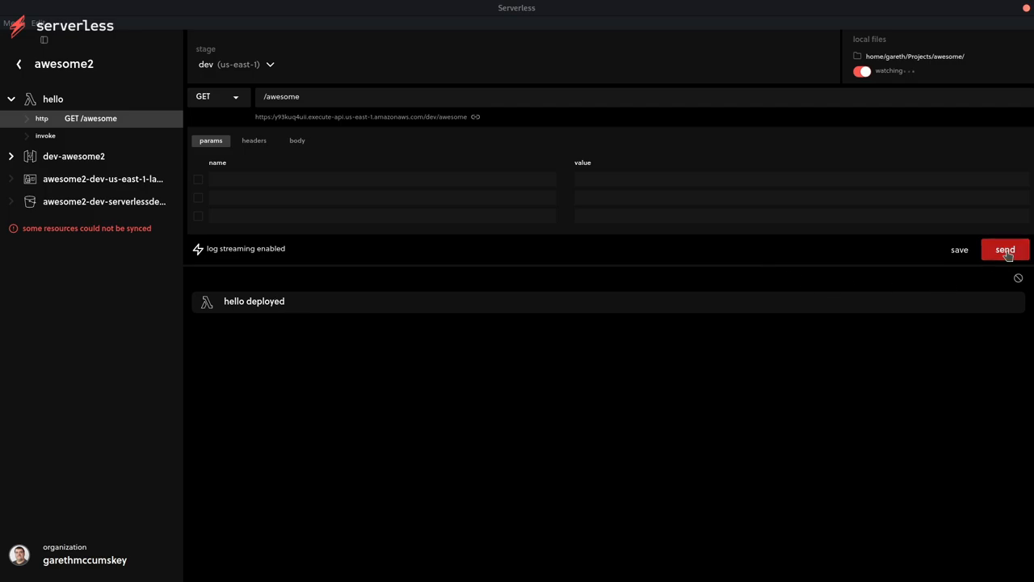
Step: Send the GET /awesome request to test the locally watched hello function
{"action": "left_click", "coordinate": [1005, 249]}
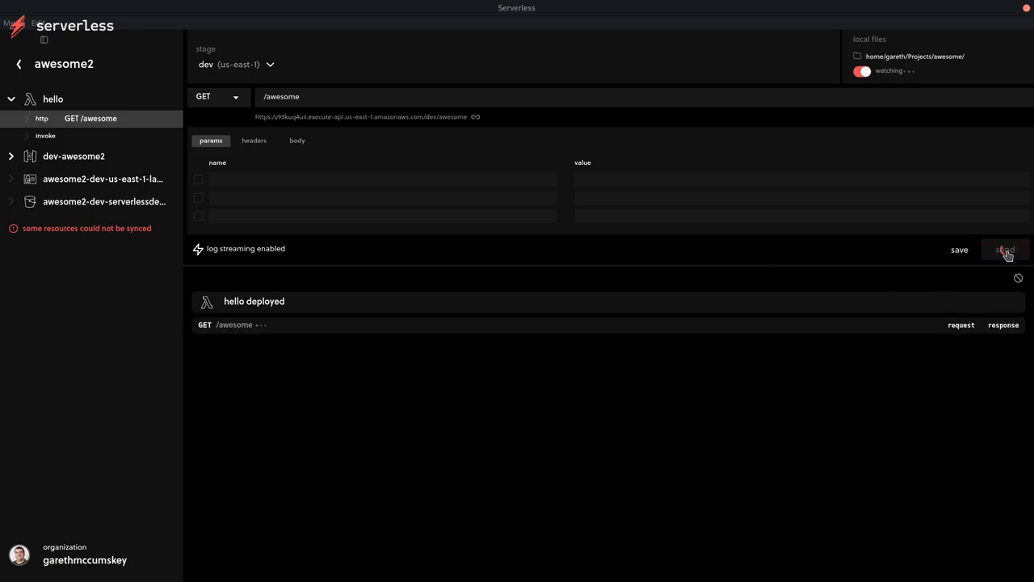
{"action": "left_click", "coordinate": [1005, 249]}
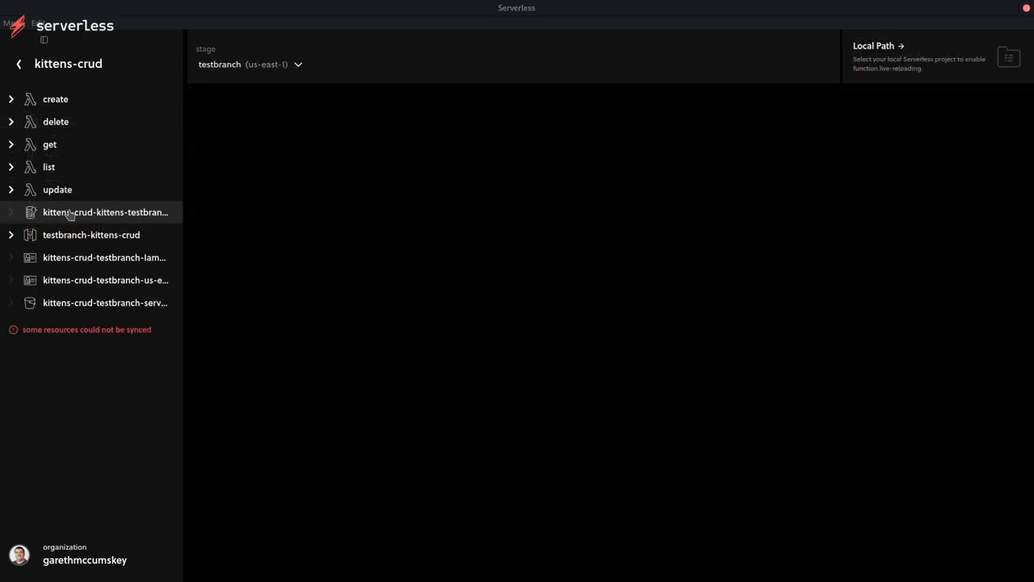
Step: Scan the kittens-crud-kittens-testbranch table and add an item named kittenname
{"action": "left_click", "coordinate": [107, 211]}
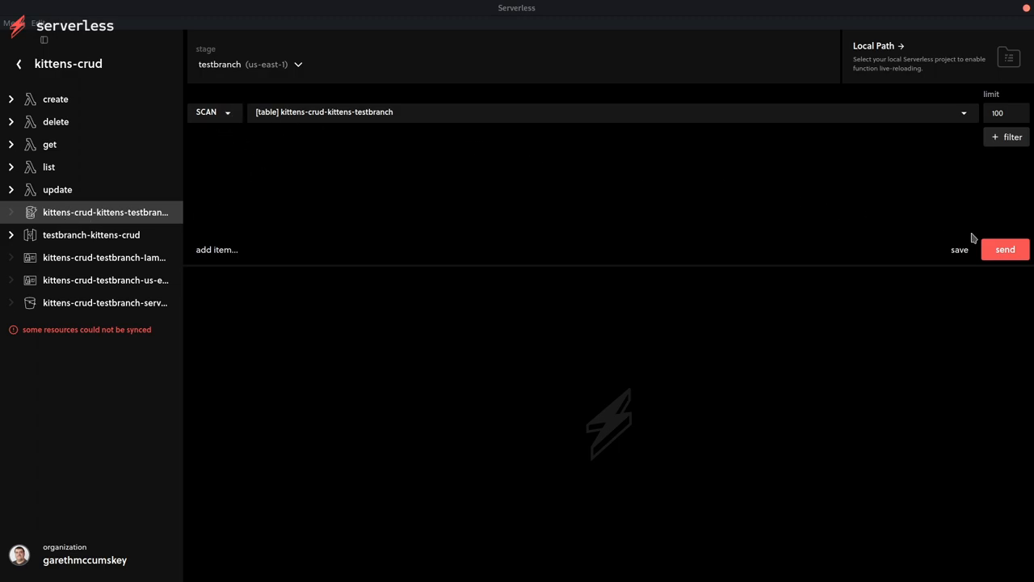
{"action": "left_click", "coordinate": [1005, 249]}
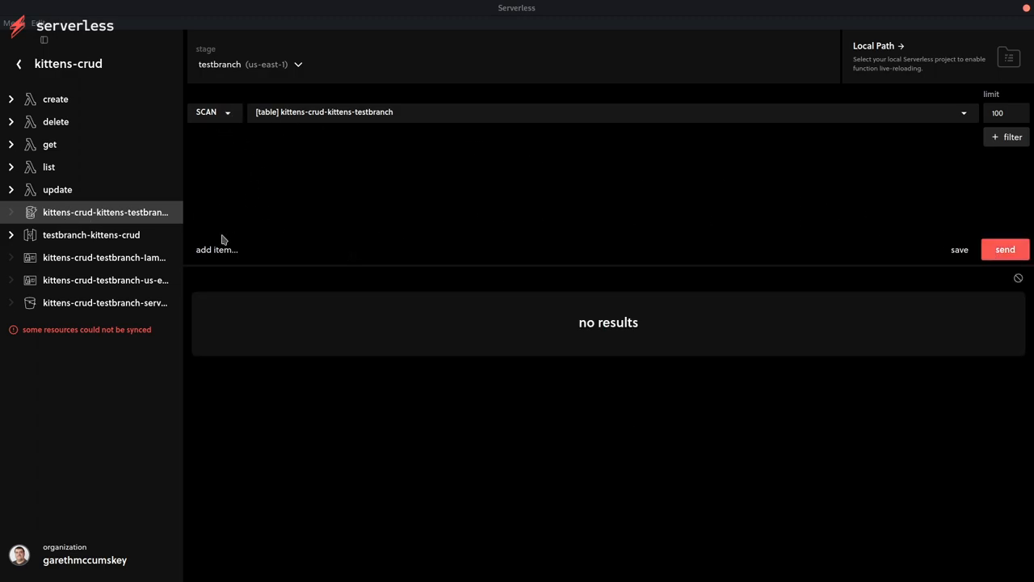
{"action": "left_click", "coordinate": [217, 249]}
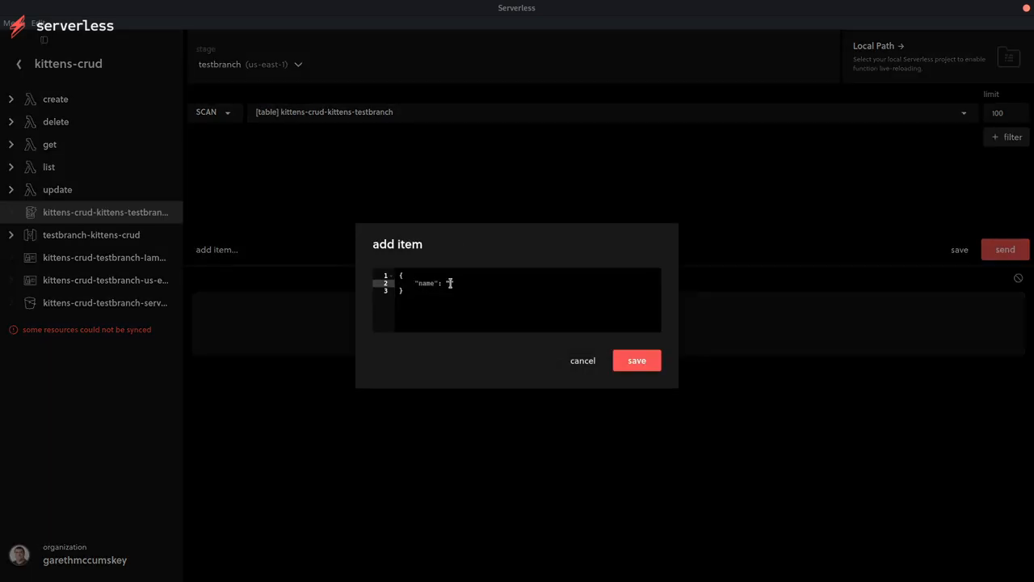
{"action": "type", "text": "kittel"}
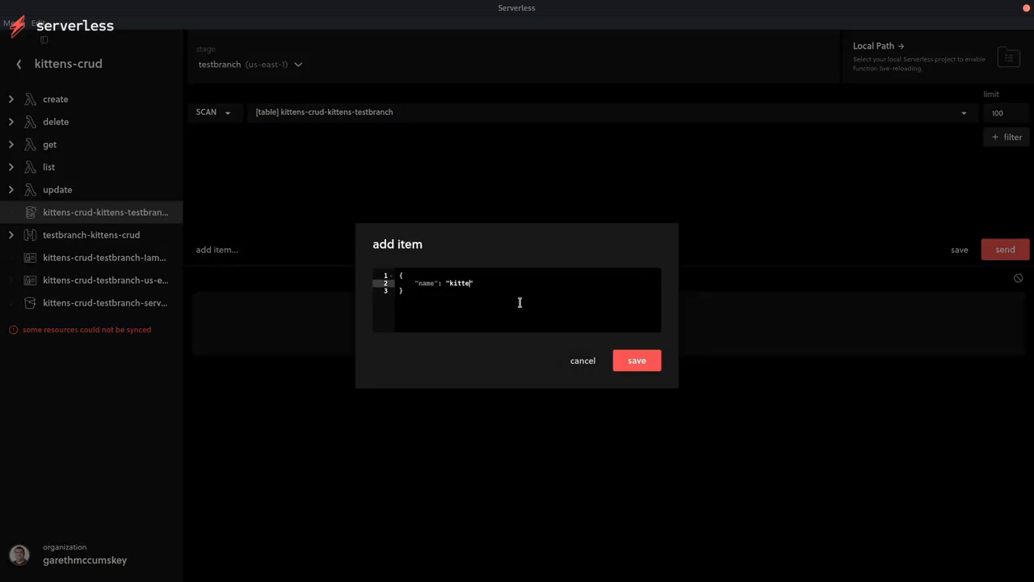
{"action": "type", "text": "nname"}
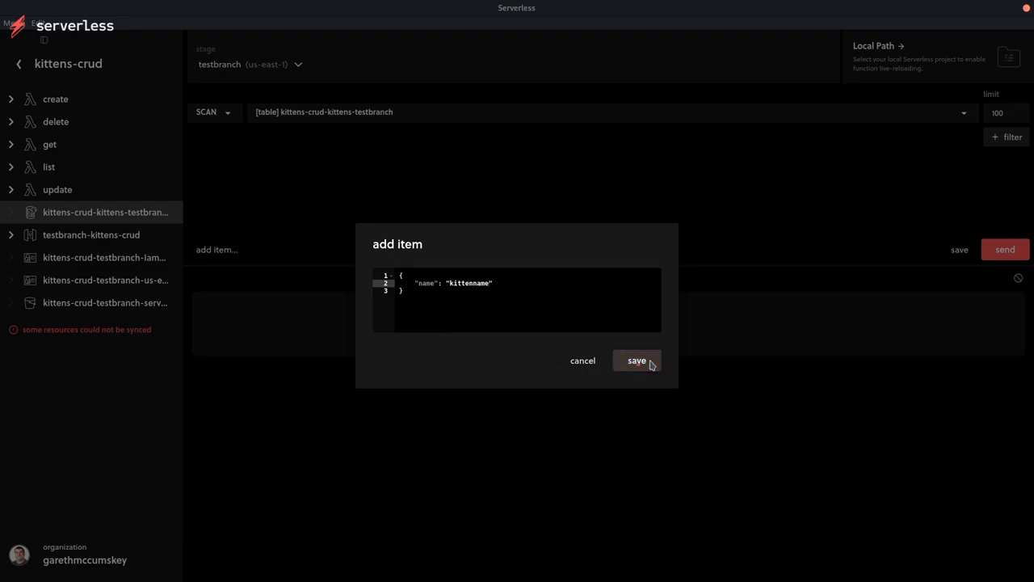
{"action": "left_click", "coordinate": [637, 360]}
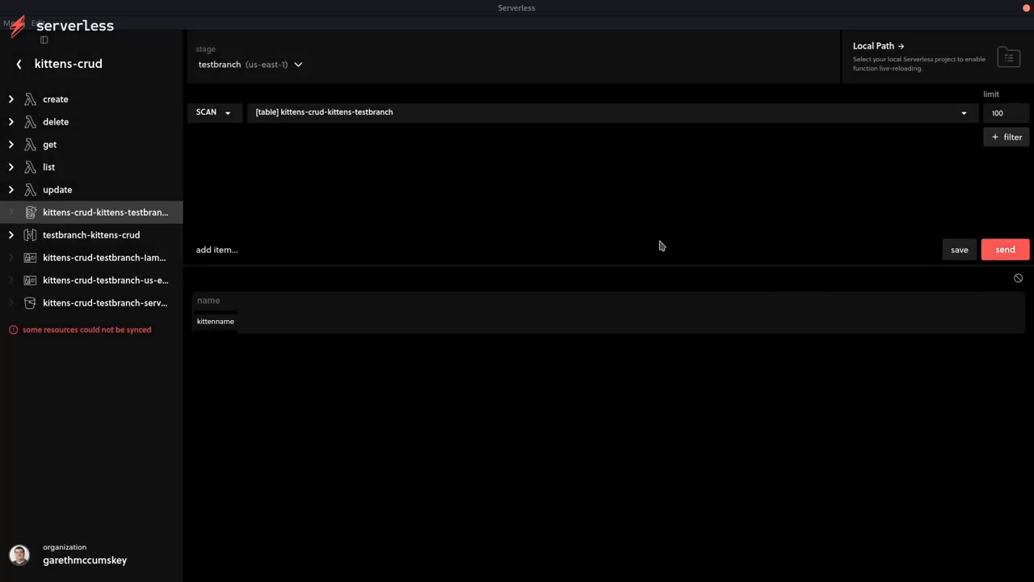
Step: Add a second item named anotherone to the table
{"action": "left_click", "coordinate": [217, 248]}
{"action": "type", "text": "\"name\": \"anotherone\""}
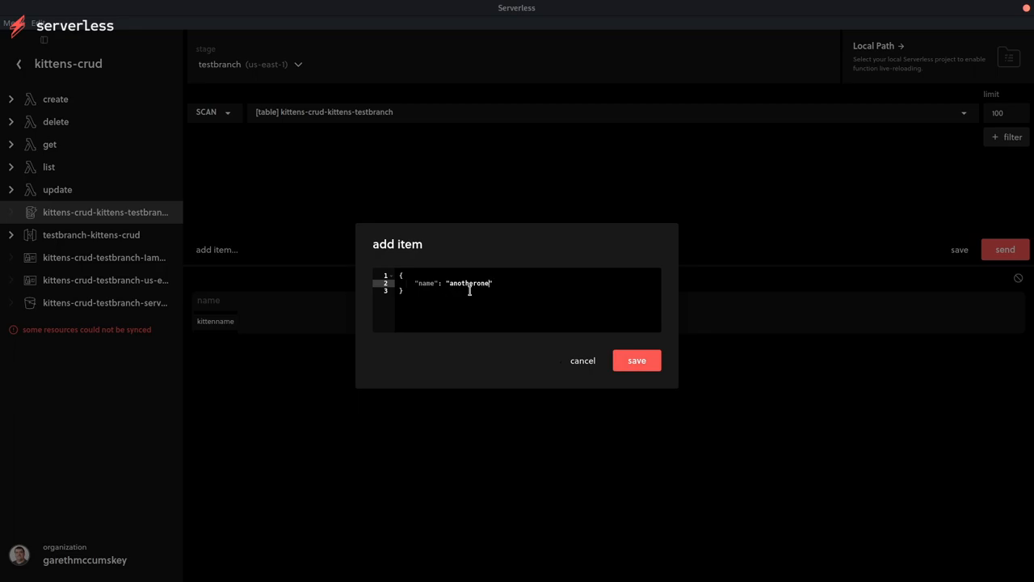
{"action": "left_click", "coordinate": [636, 361]}
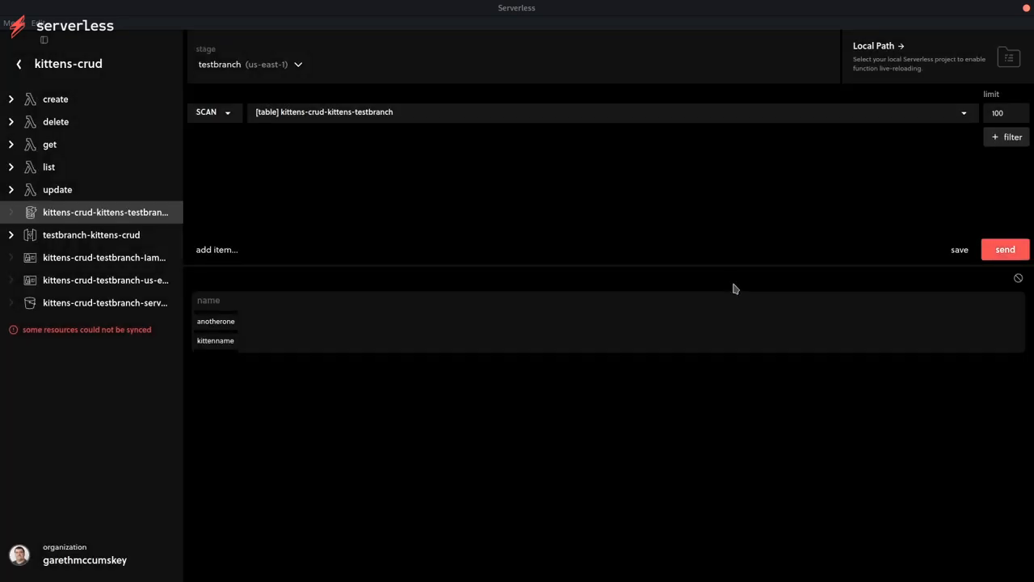
{"action": "left_click", "coordinate": [213, 112]}
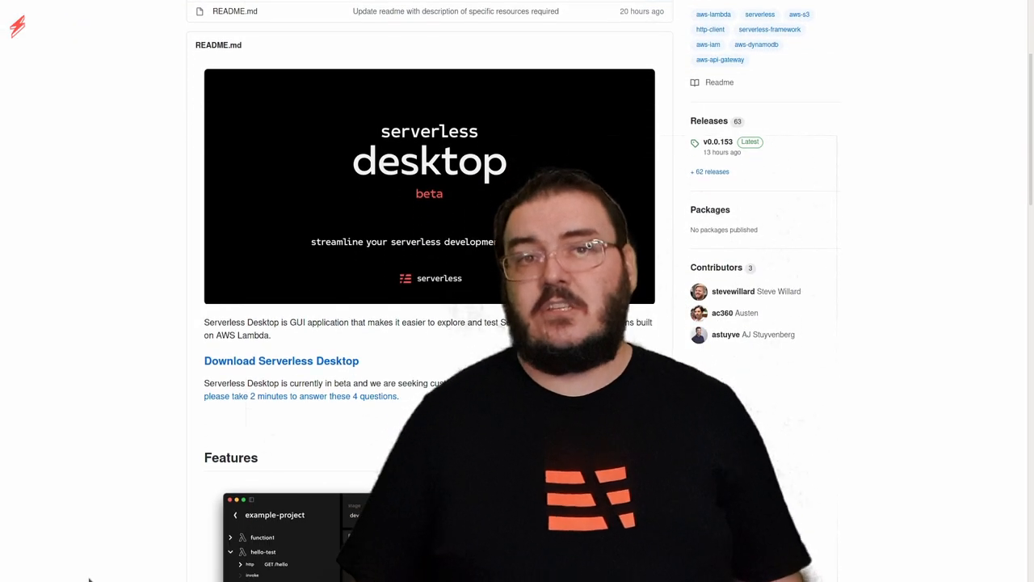
Step: Scroll through the Serverless Desktop README down to supported platforms, resources and limitations
{"action": "scroll", "scroll_direction": "down", "scroll_amount": 3}
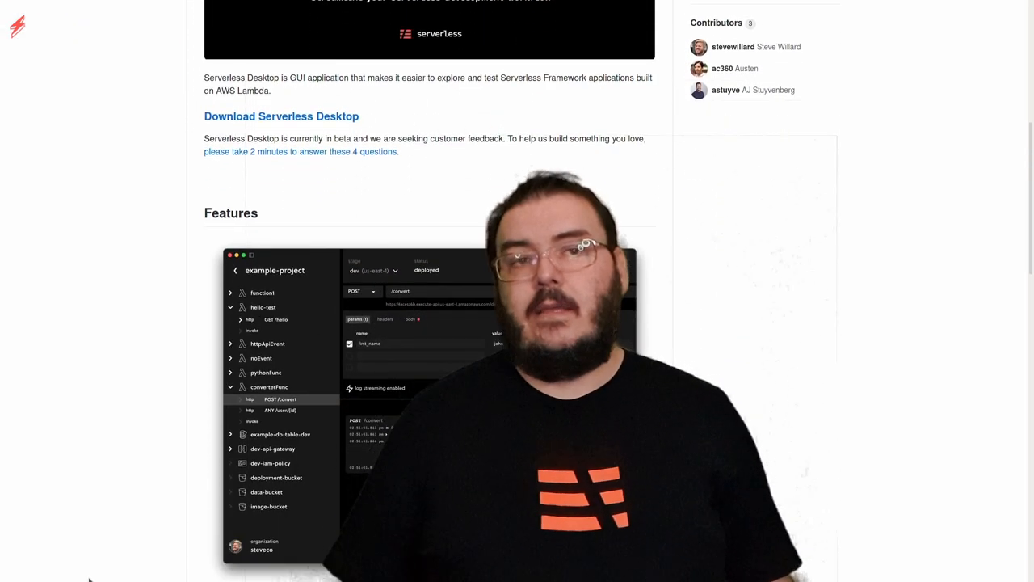
{"action": "scroll", "scroll_direction": "down", "scroll_amount": 3}
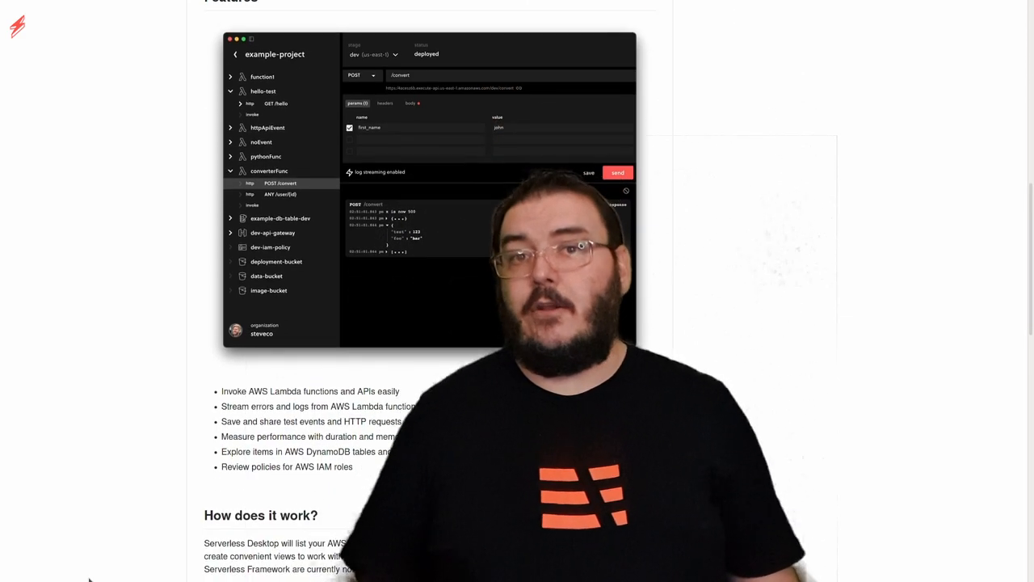
{"action": "scroll", "scroll_direction": "down", "scroll_amount": 3}
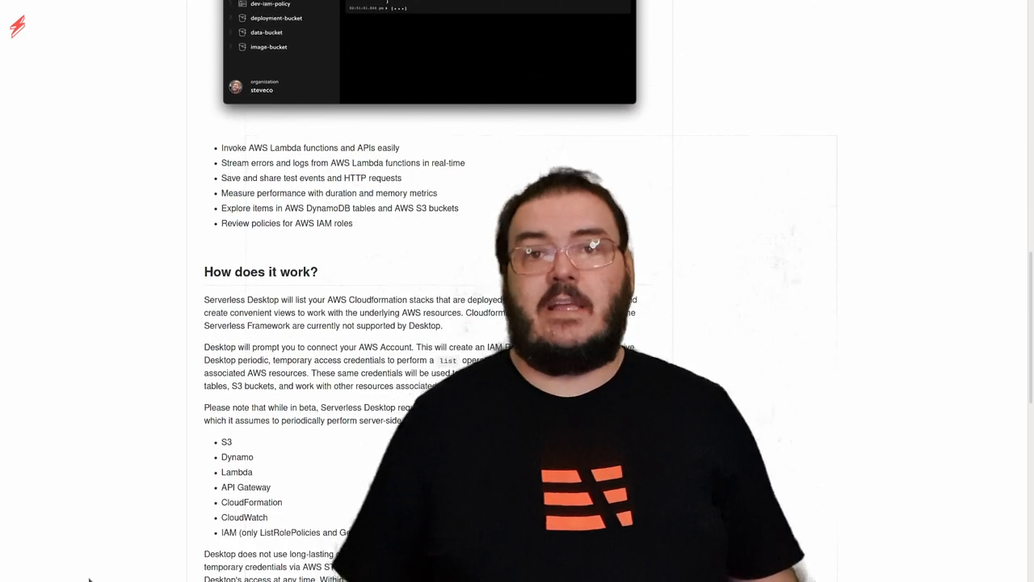
{"action": "scroll", "scroll_direction": "down", "scroll_amount": 3}
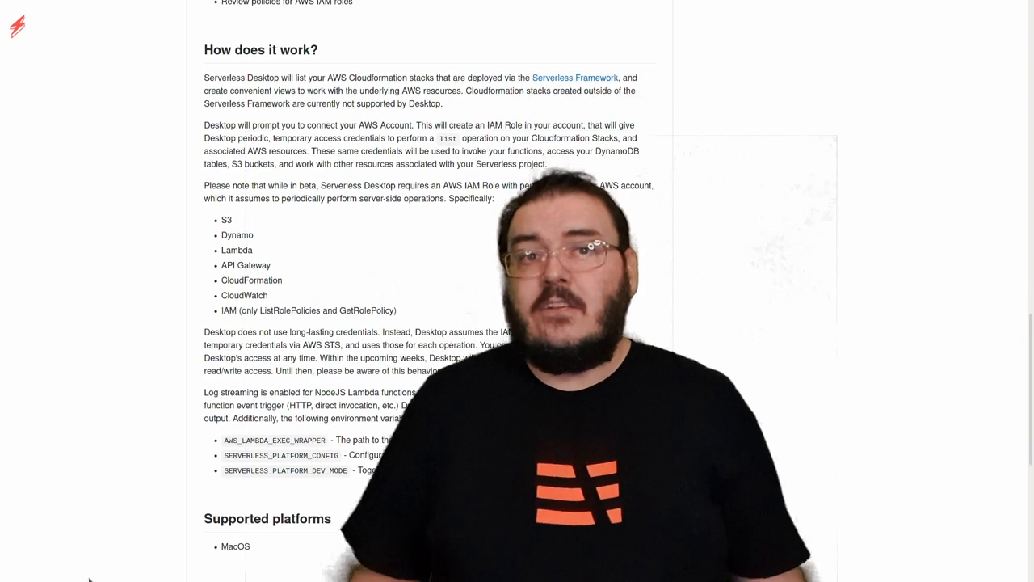
{"action": "scroll", "scroll_direction": "down", "scroll_amount": 3}
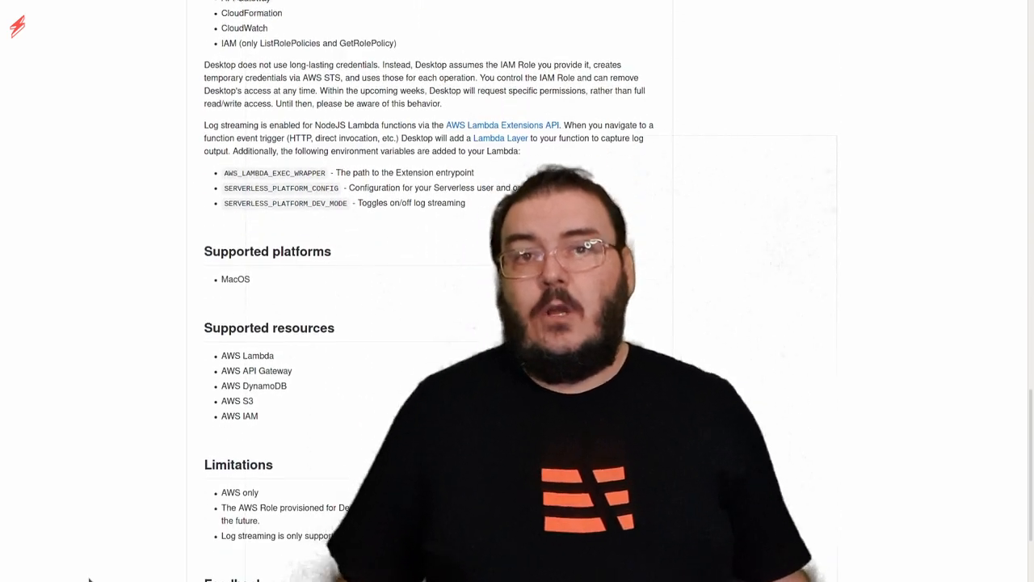